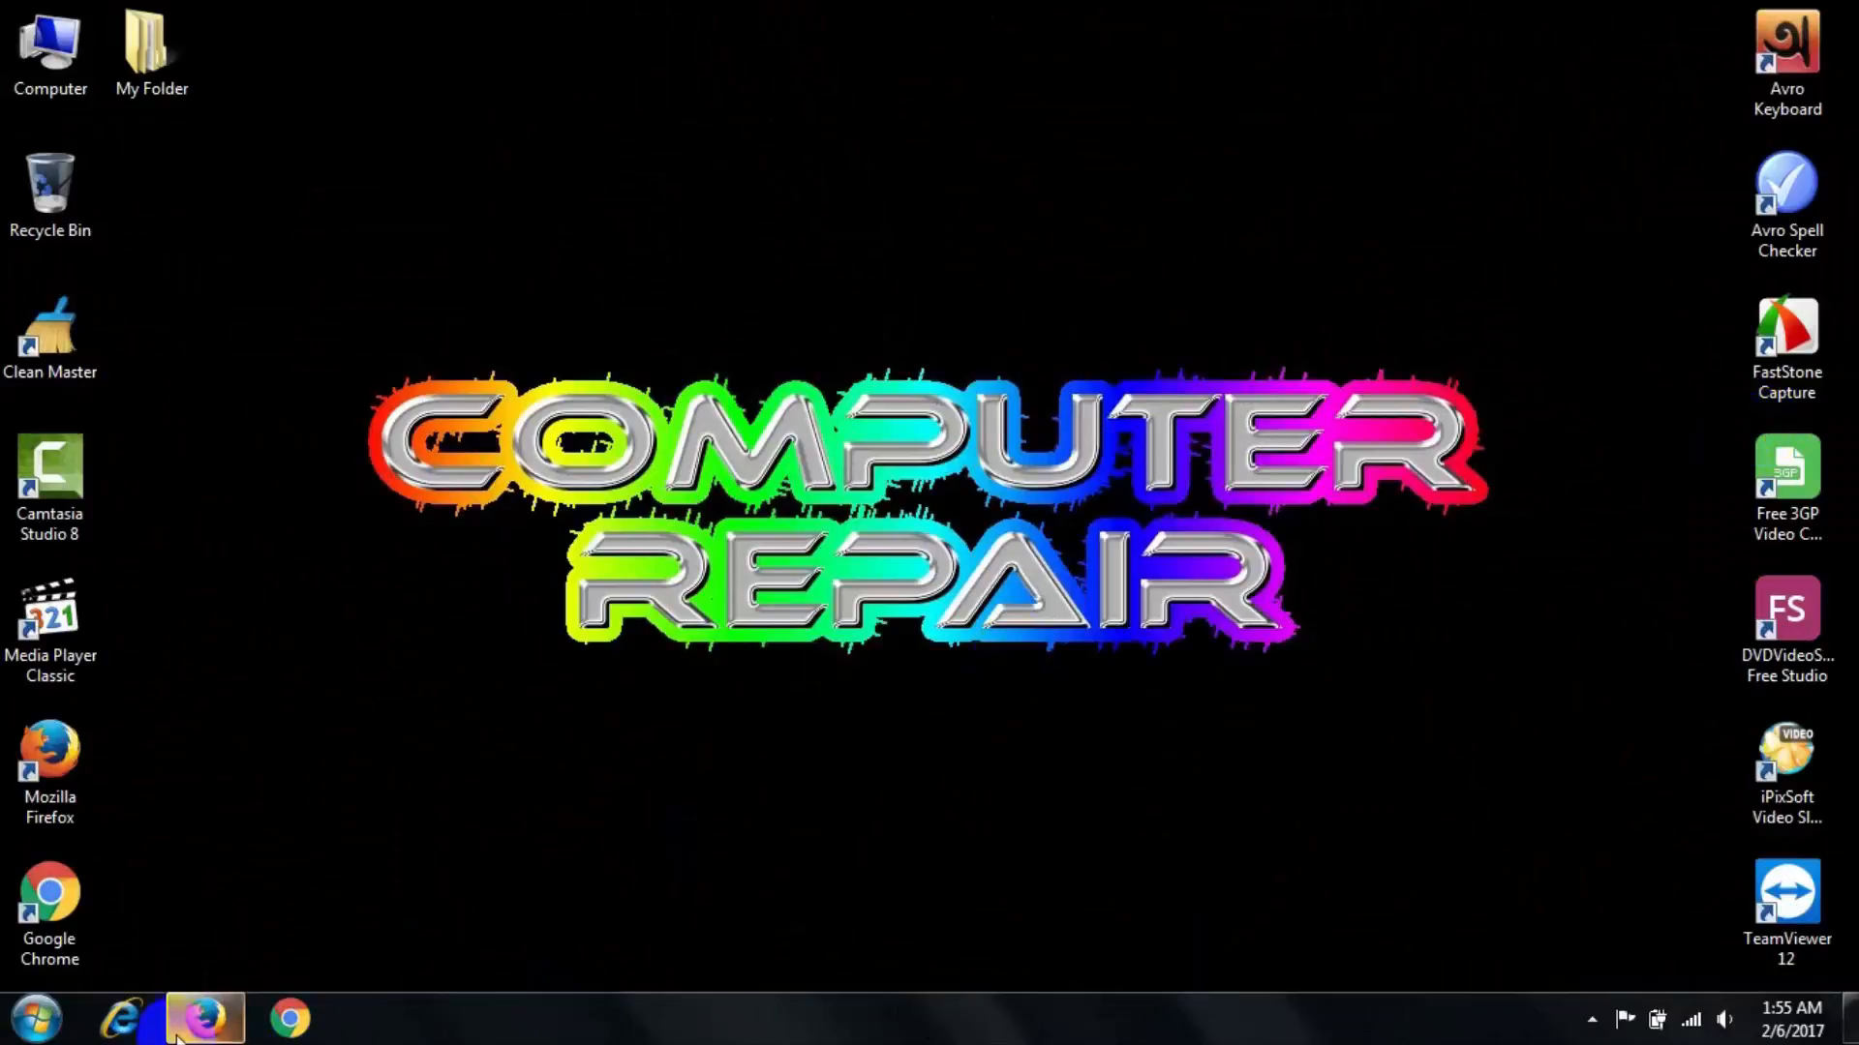
# Step: In Firefox, search DeviantArt for 'black folder'
pyautogui.click(177, 1014)
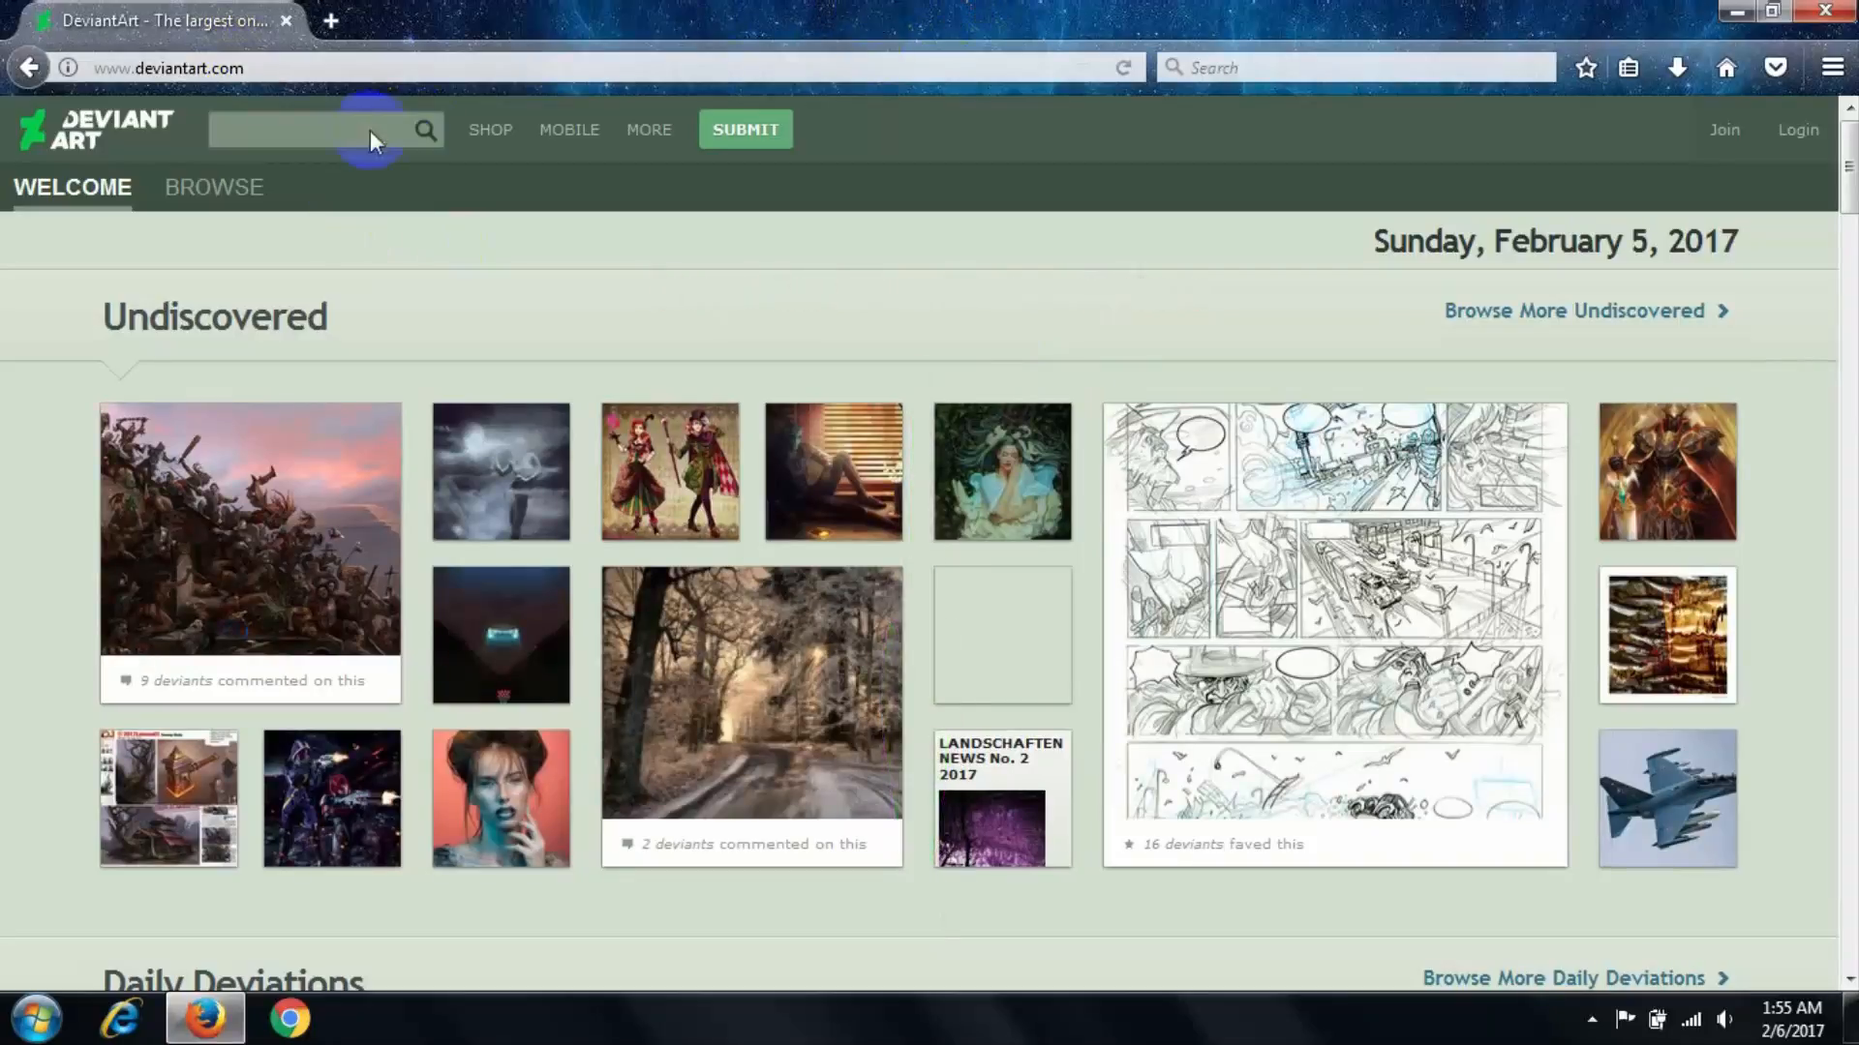
pyautogui.click(314, 130)
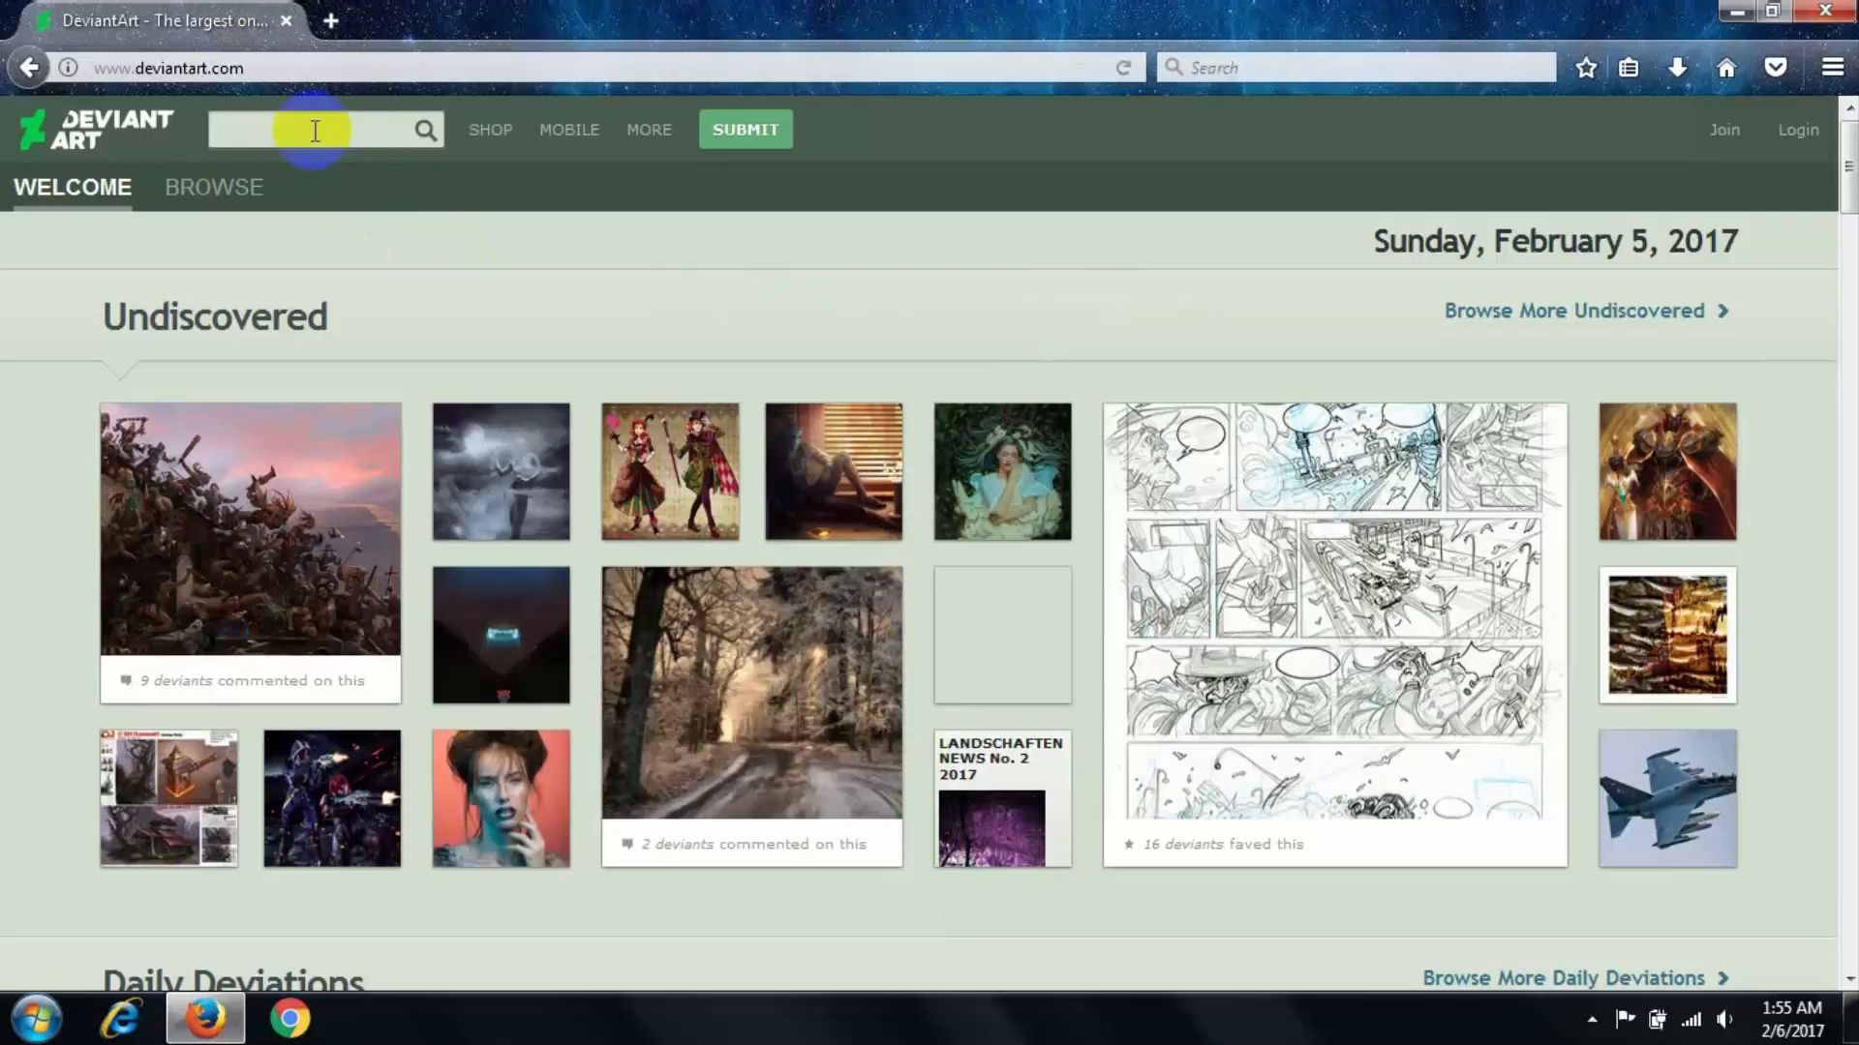
pyautogui.write('b')
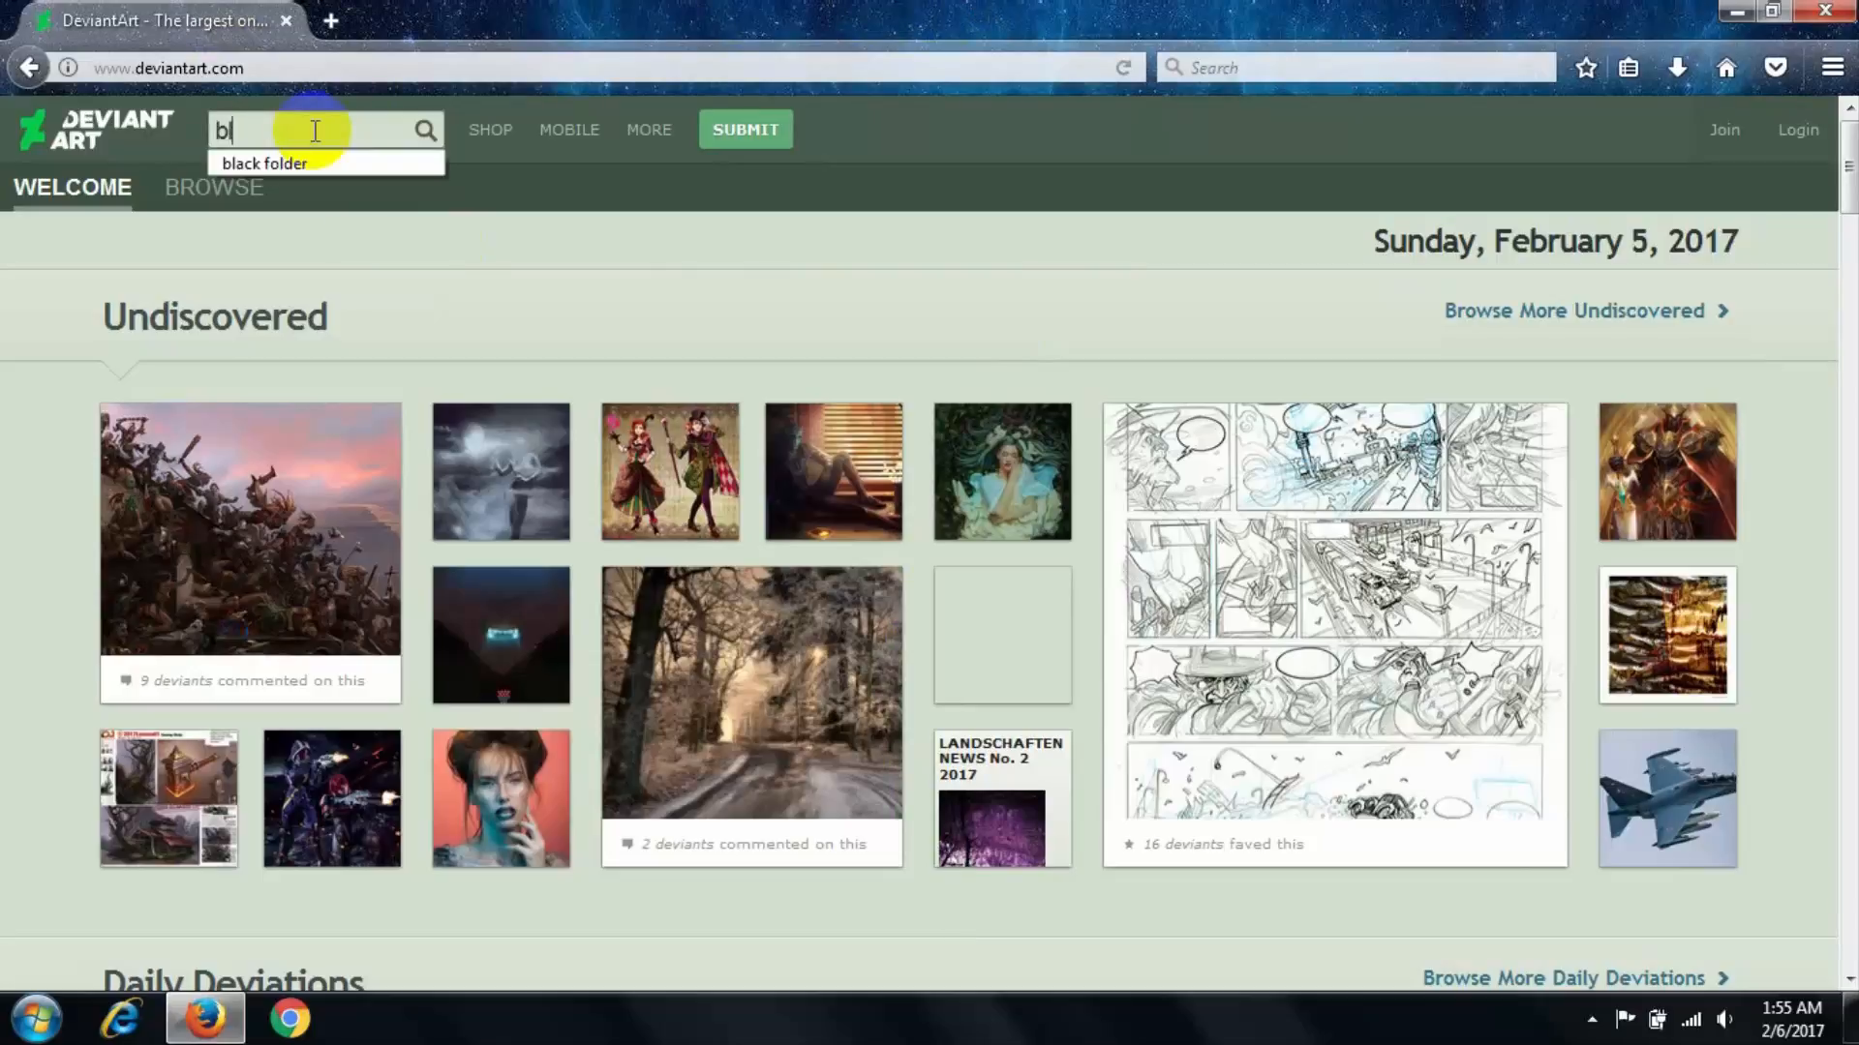
pyautogui.write('lack')
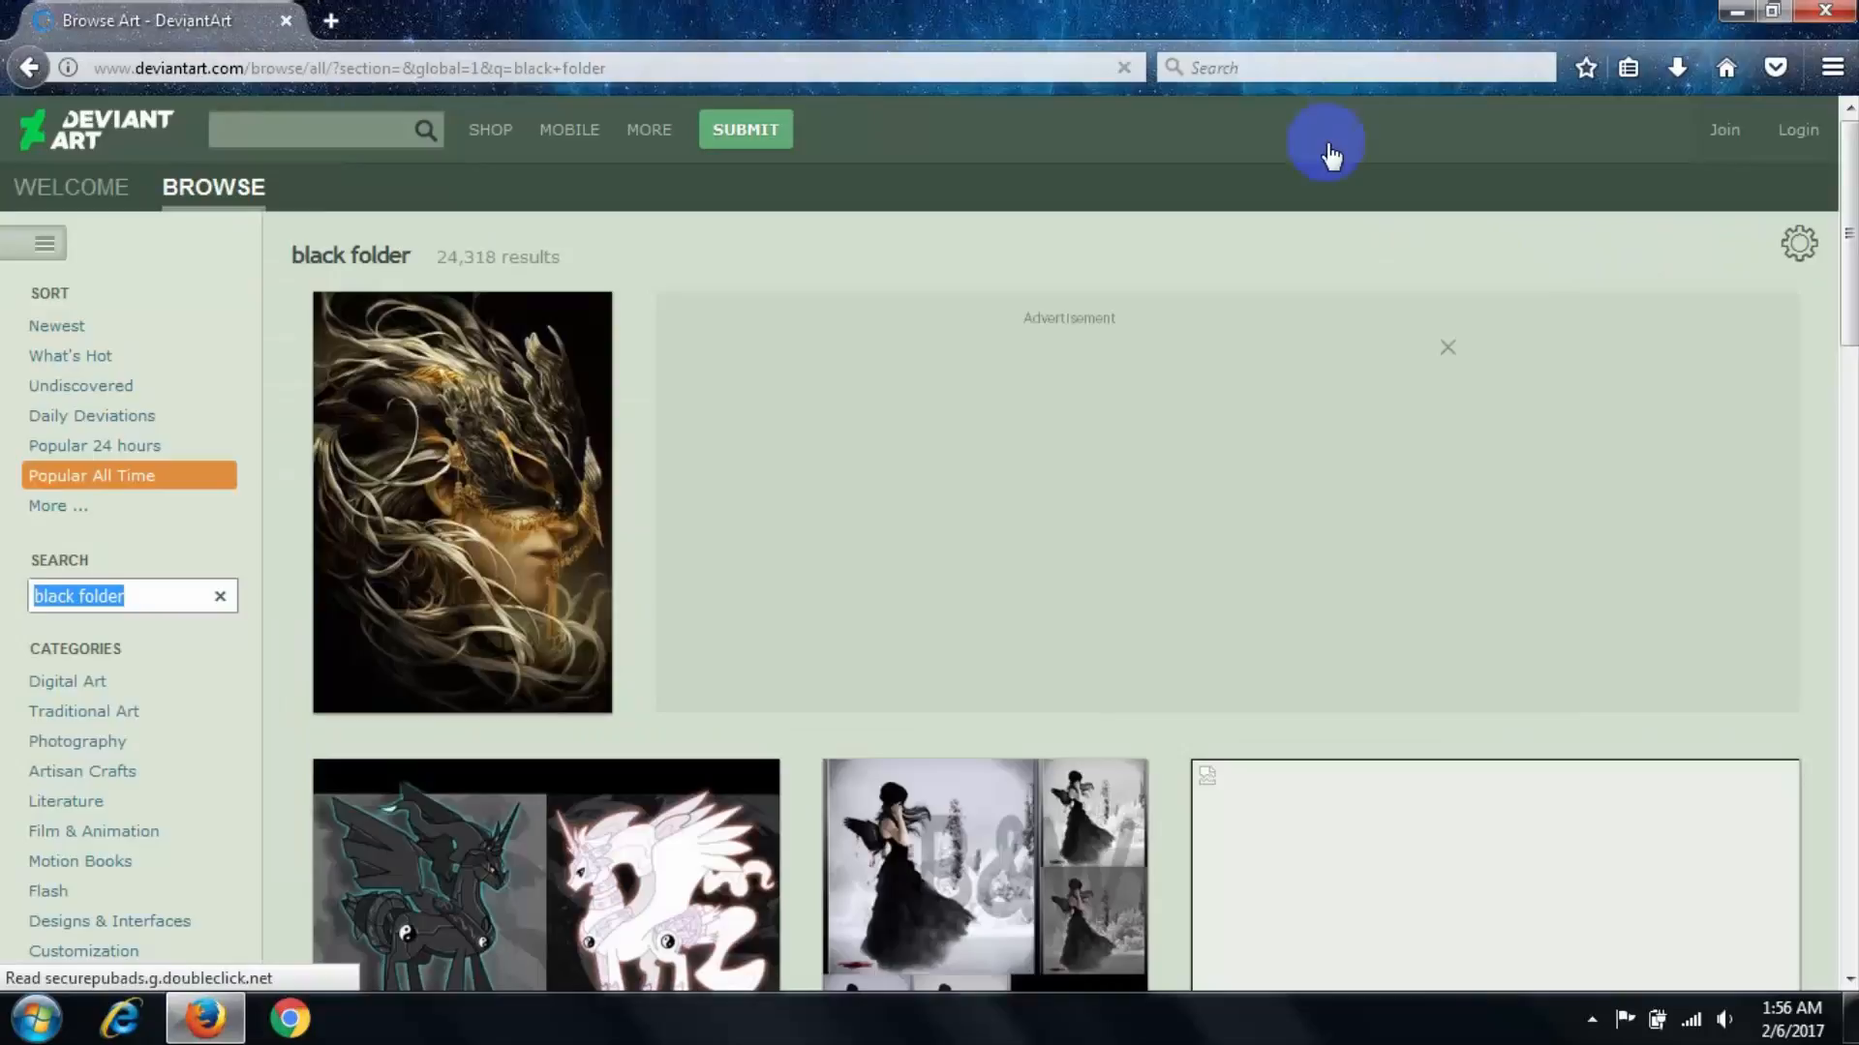
# Step: Download the ORANGE Windows 7 Folders icon pack as a saved zip file
pyautogui.scroll(-3)
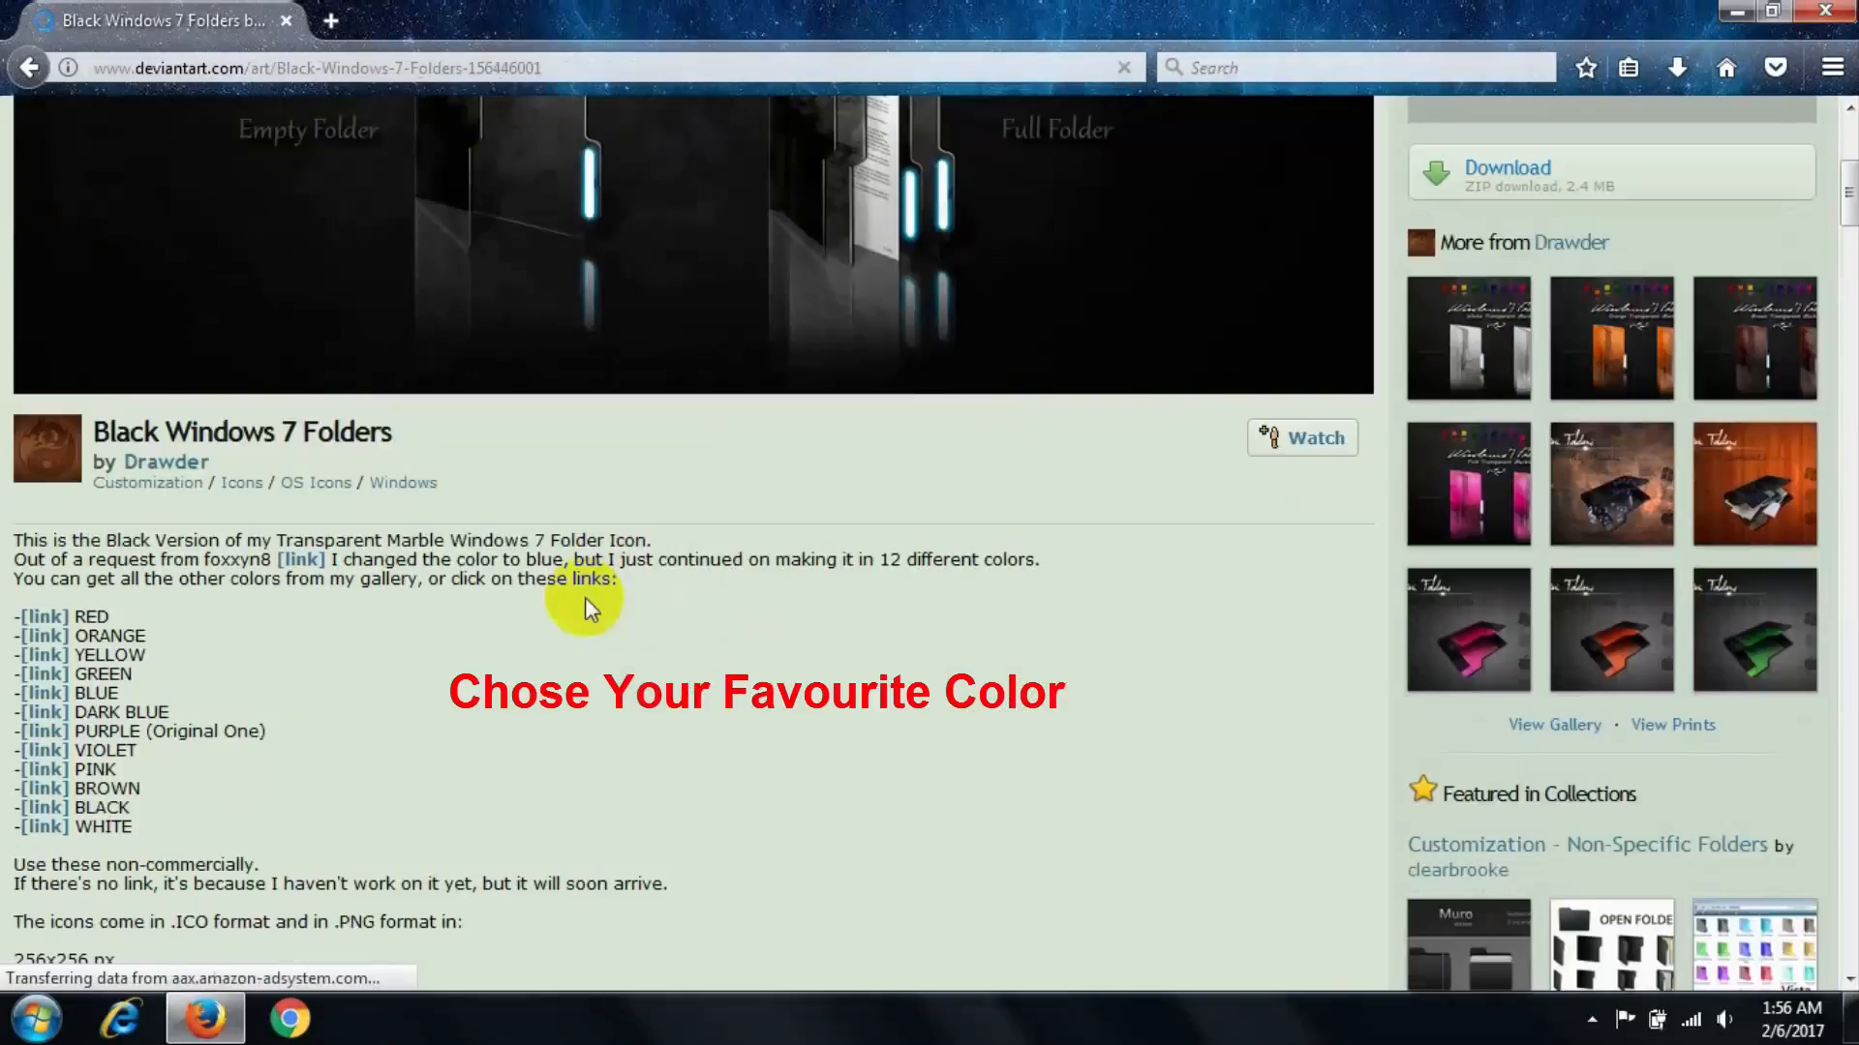
pyautogui.moveTo(45, 635)
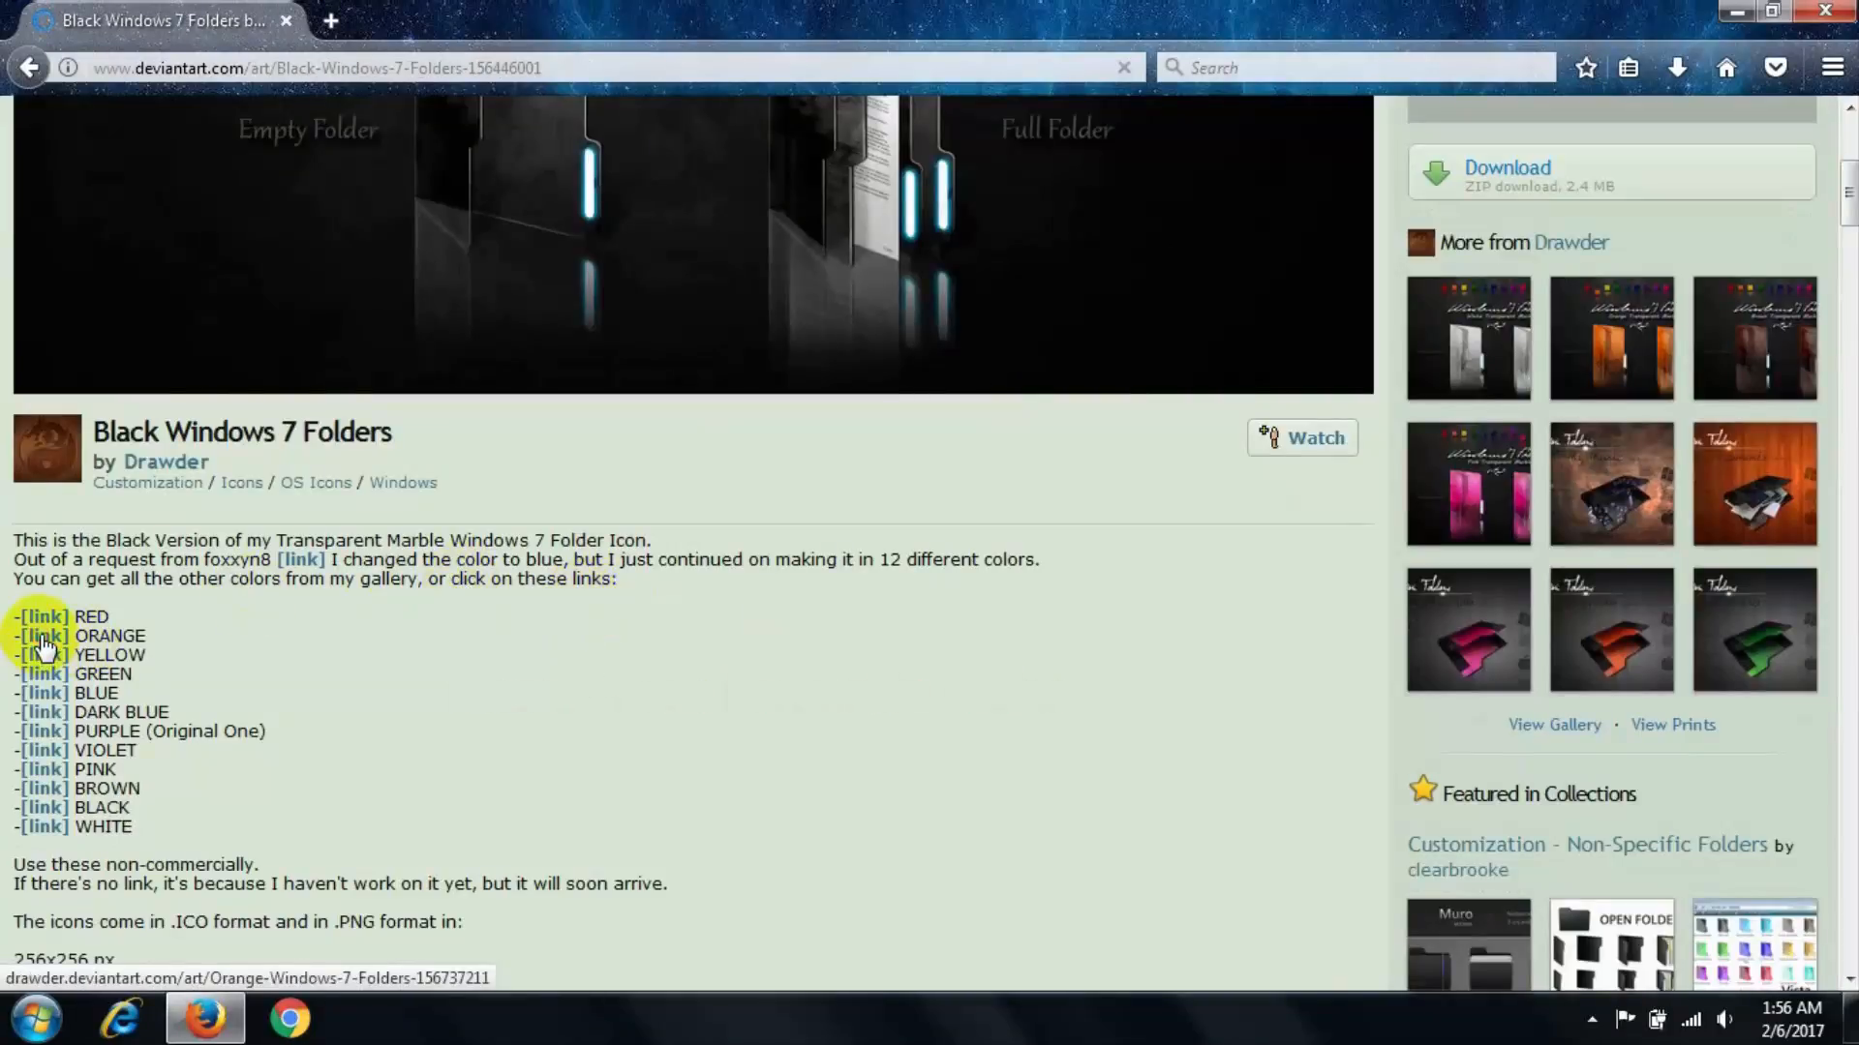
pyautogui.click(47, 635)
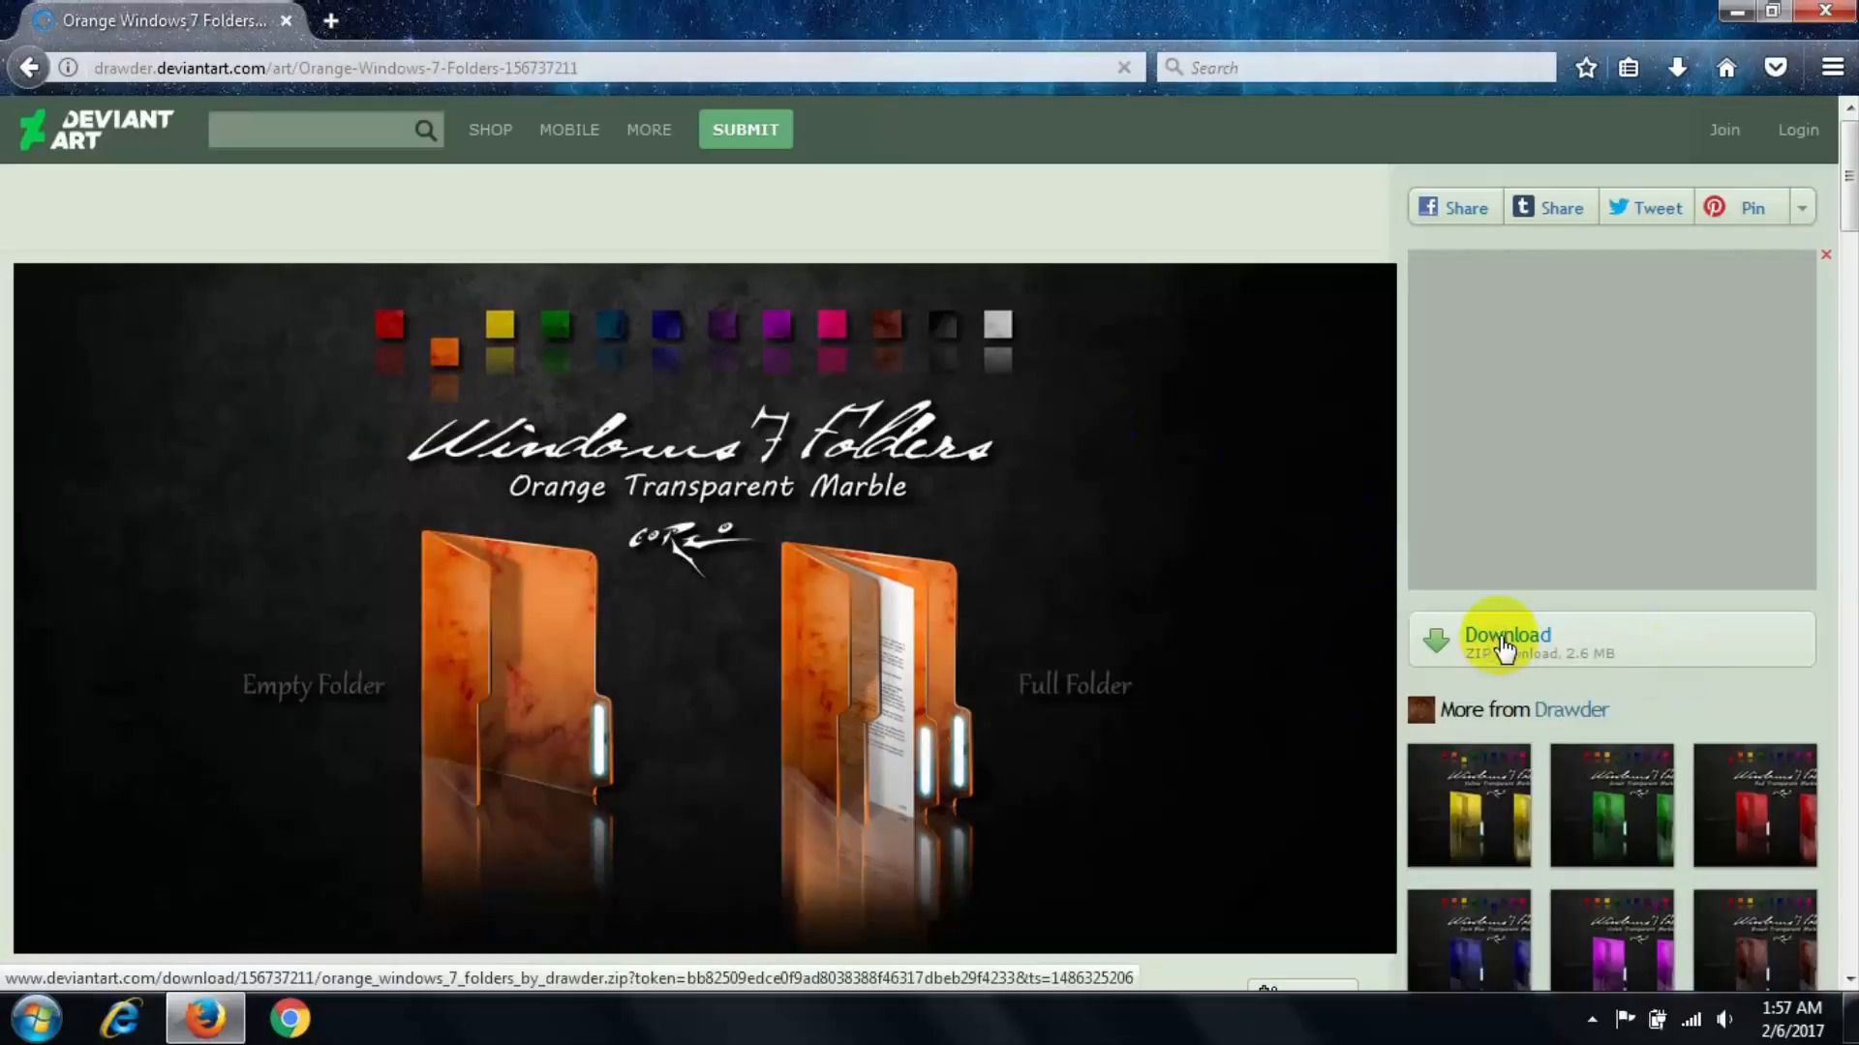
pyautogui.click(1507, 639)
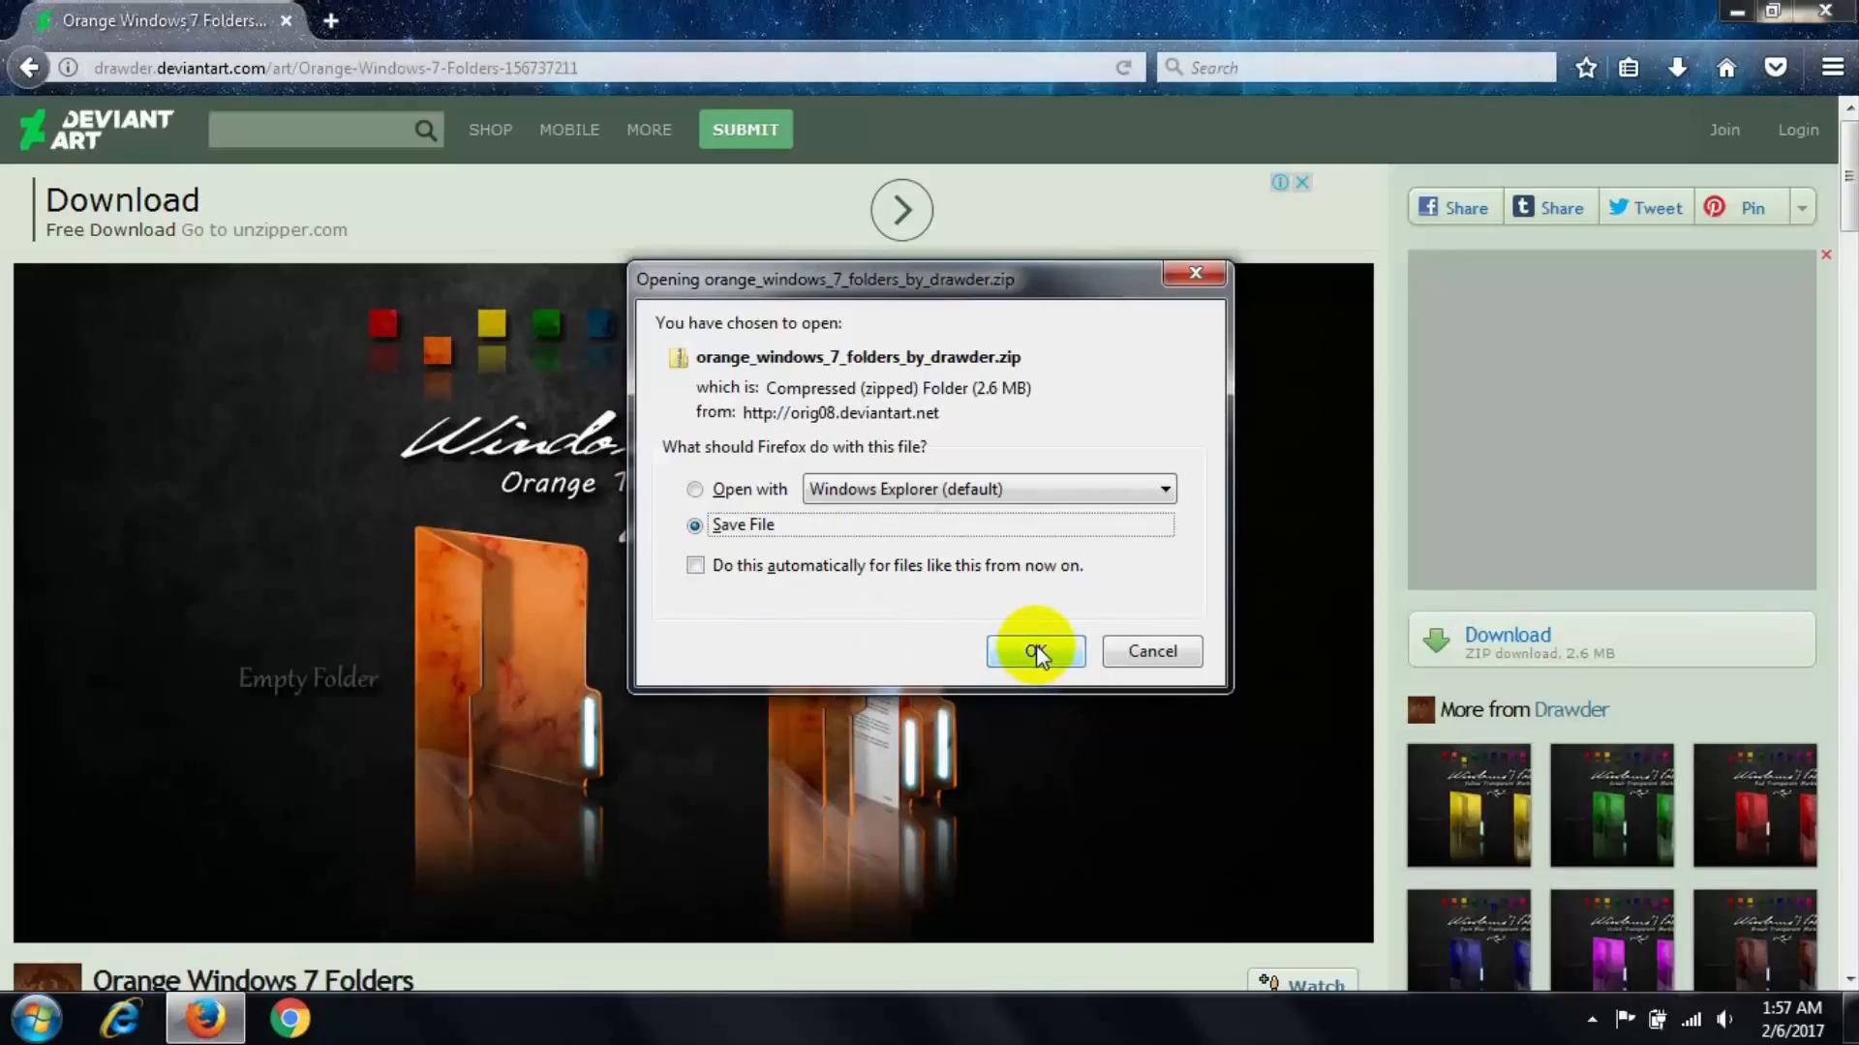
pyautogui.click(1034, 651)
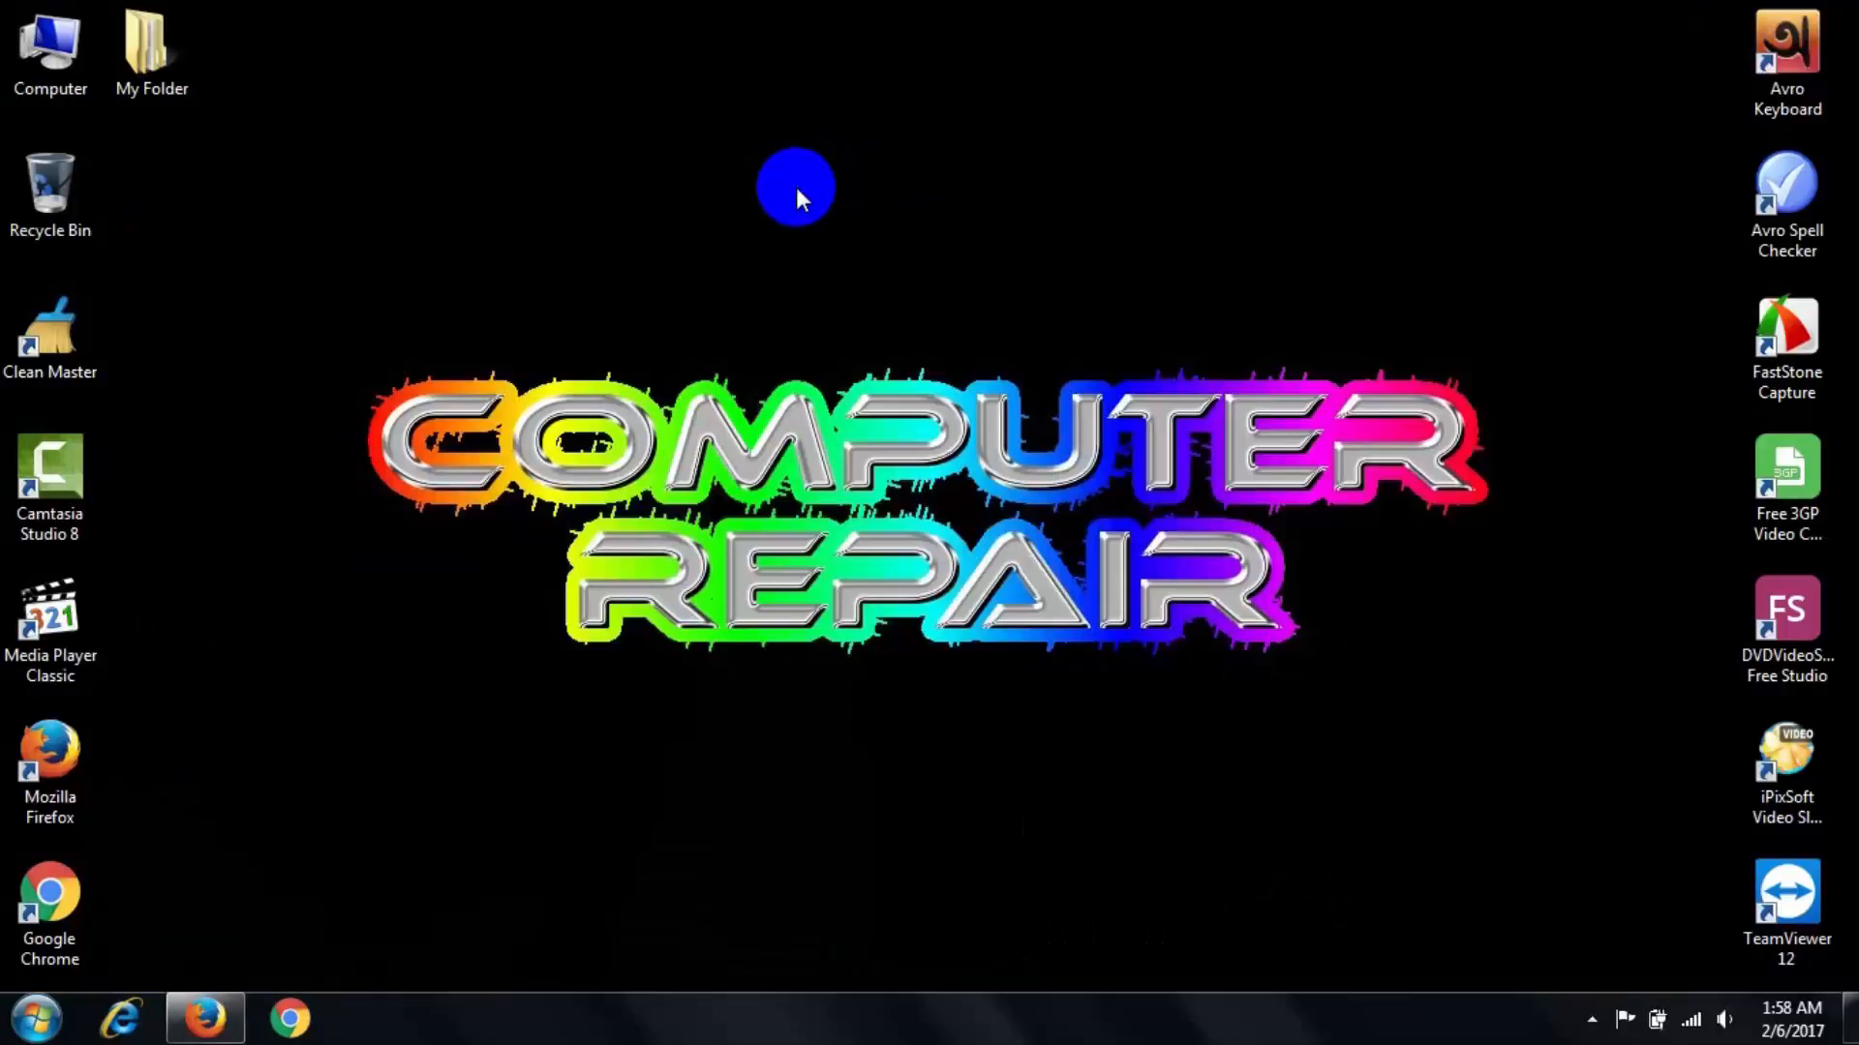
# Step: Extract the orange_windows_7_folders zip in Downloads into its own folder
pyautogui.doubleClick(51, 43)
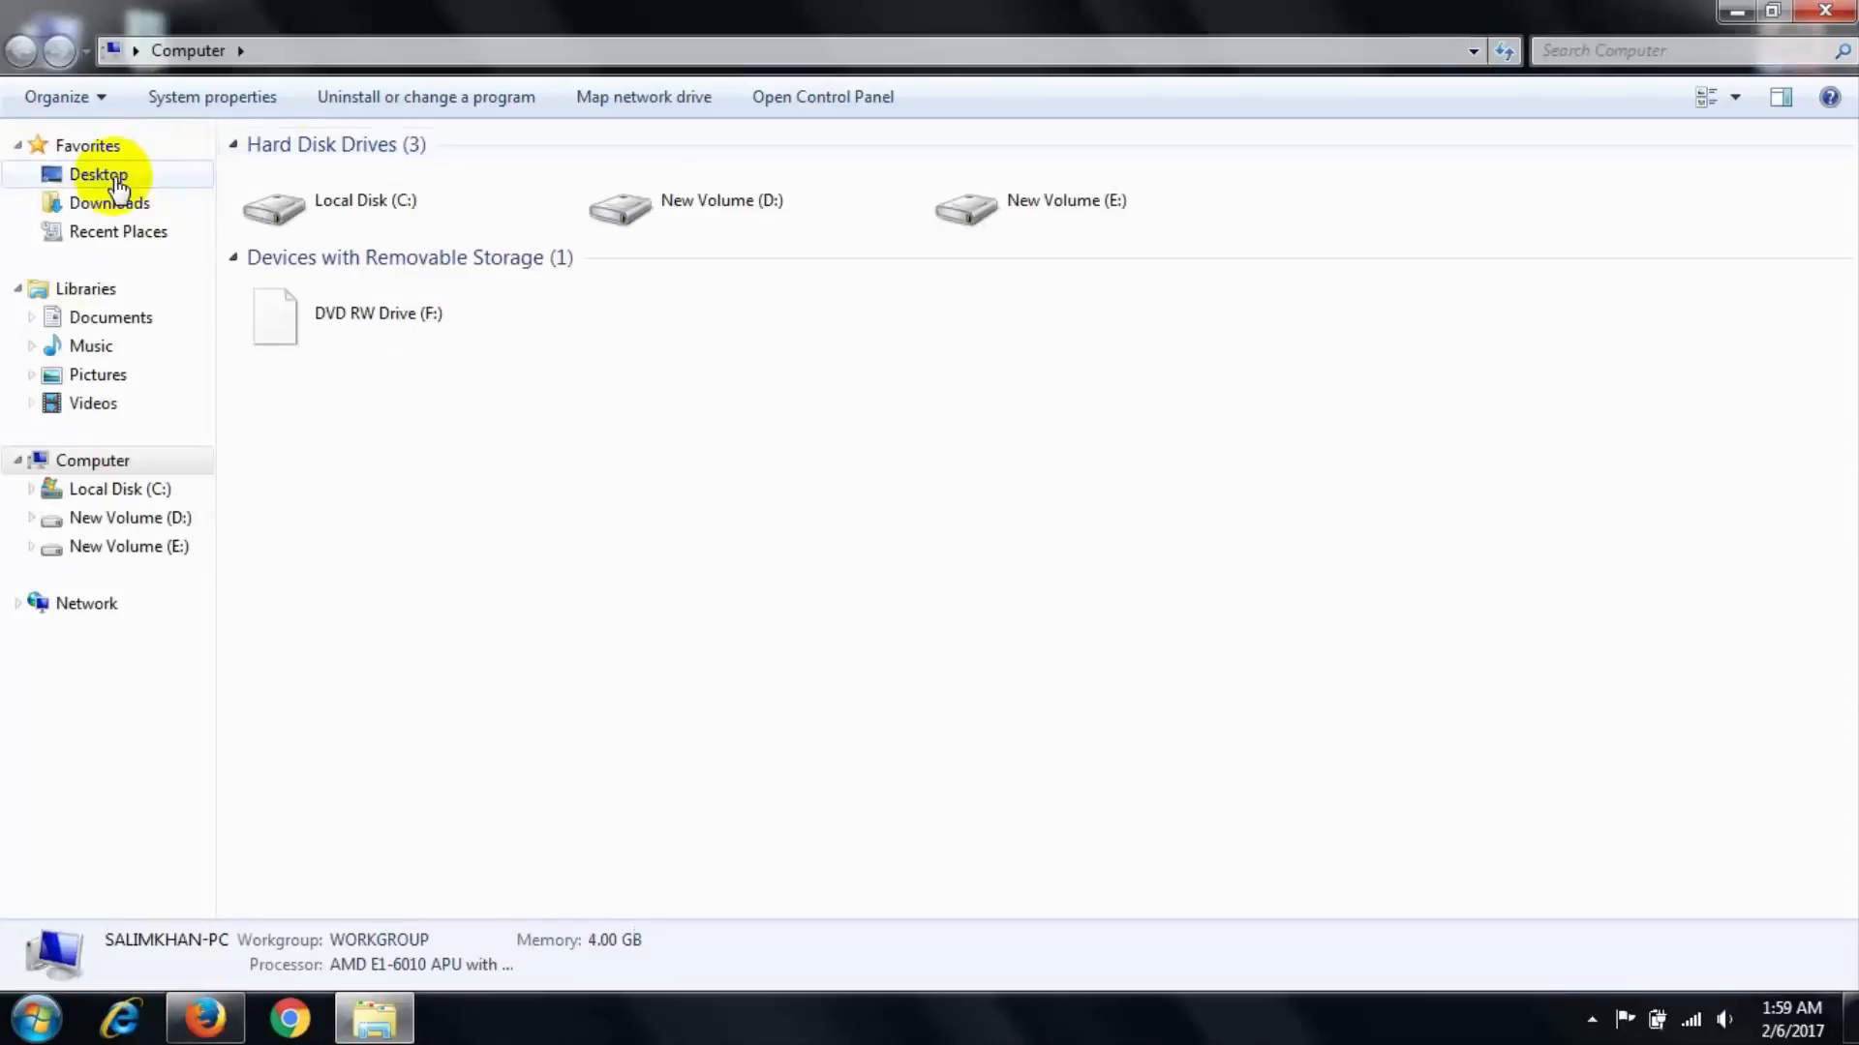
pyautogui.click(106, 204)
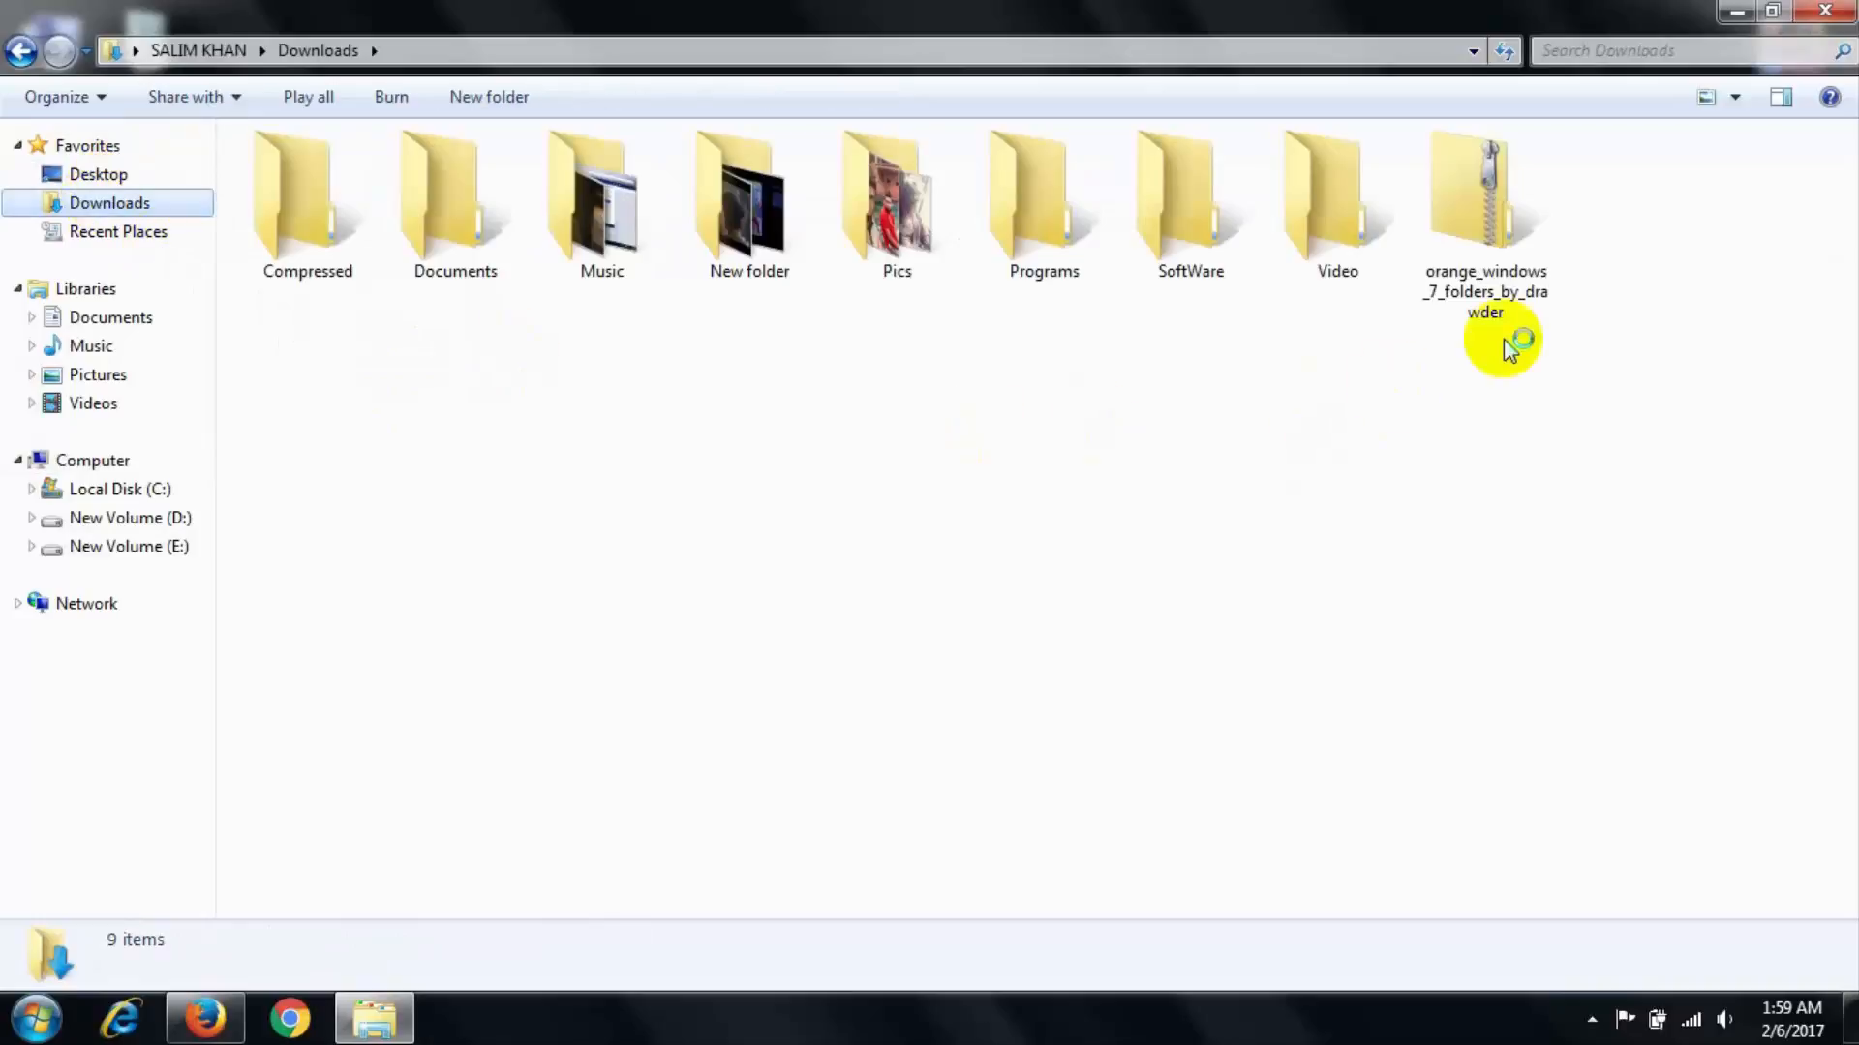
pyautogui.moveTo(1504, 236)
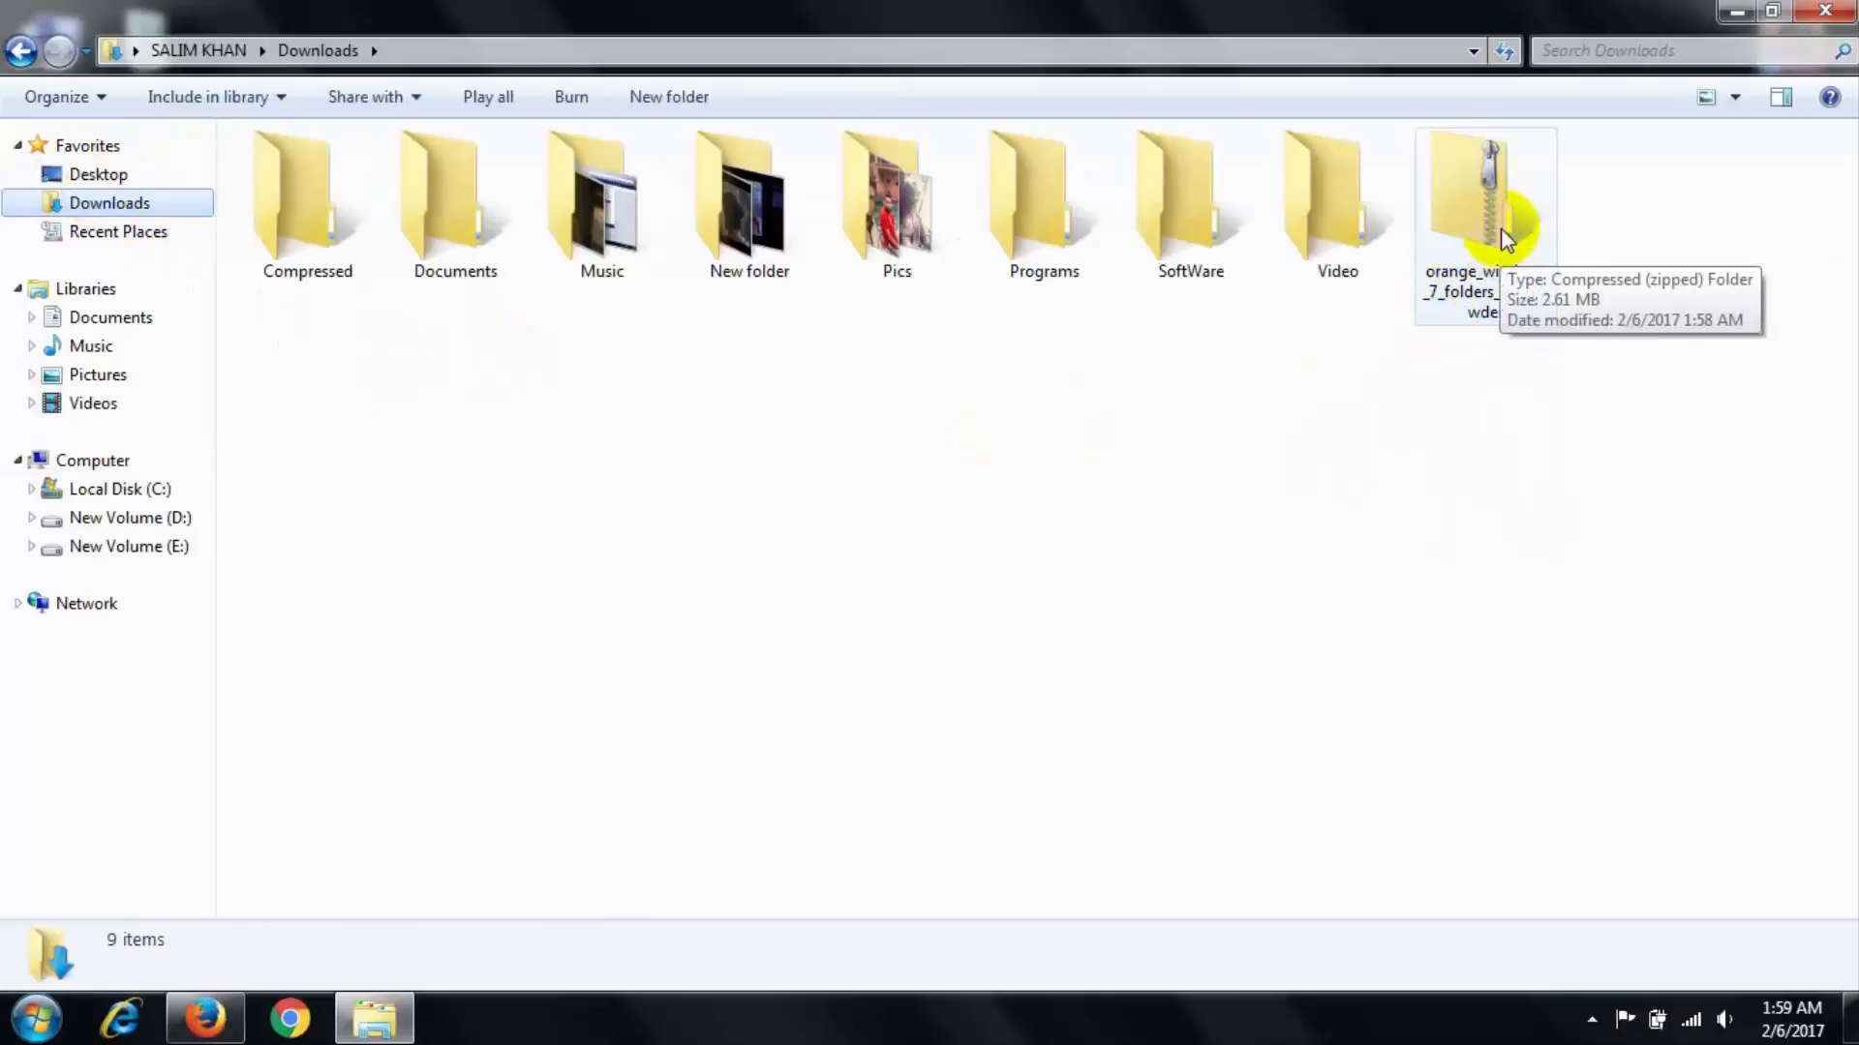
pyautogui.rightClick(1491, 209)
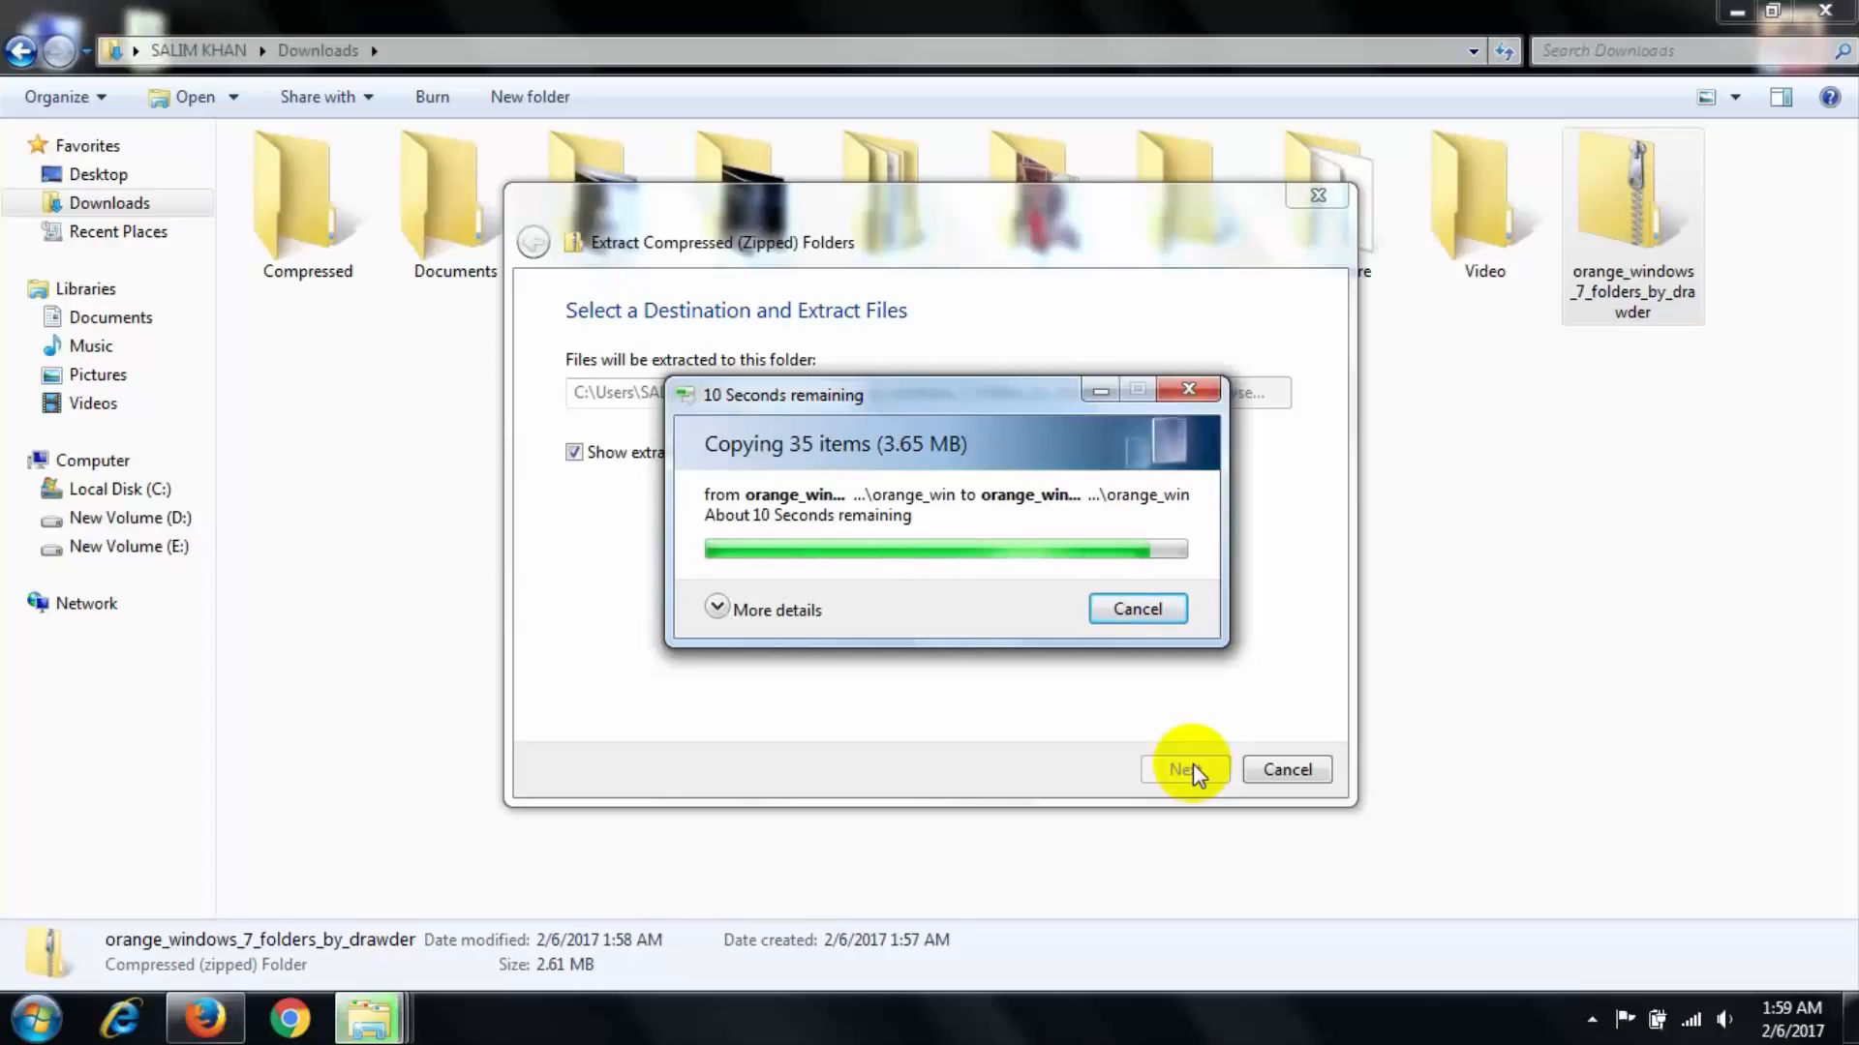
pyautogui.click(1185, 770)
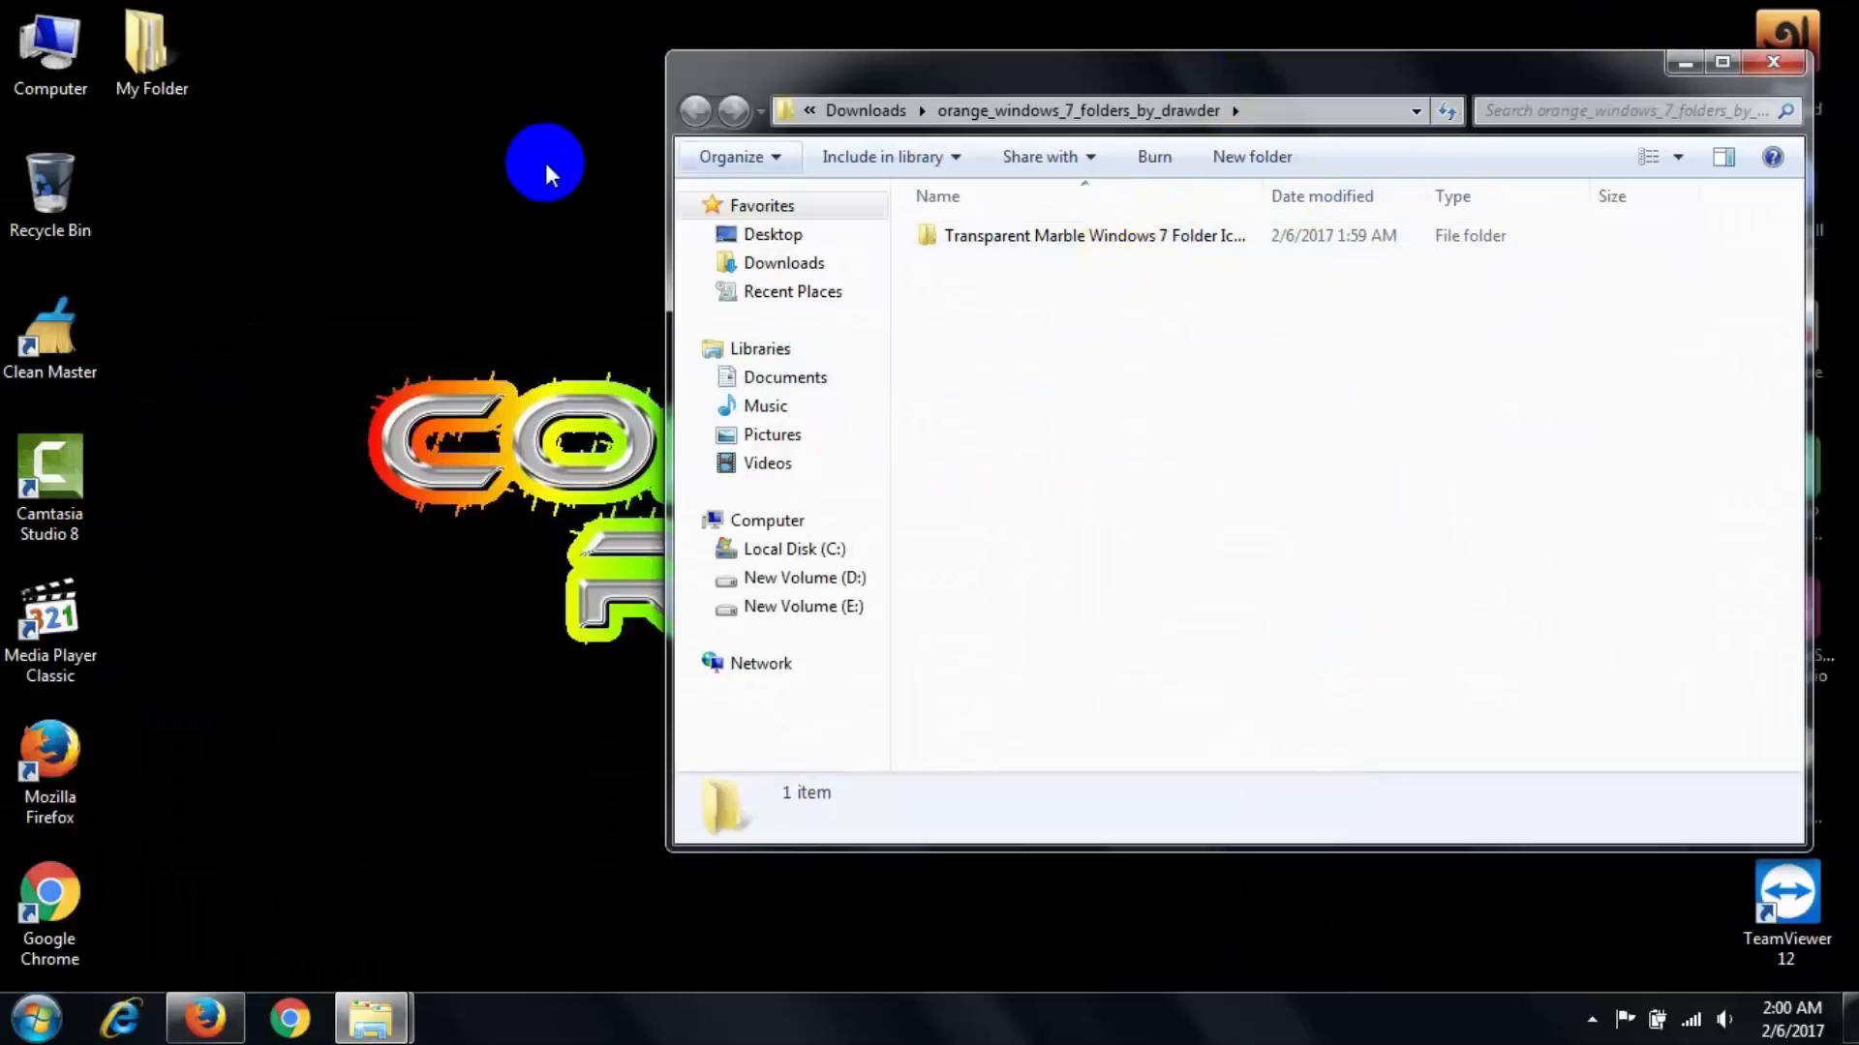
pyautogui.moveTo(467, 143)
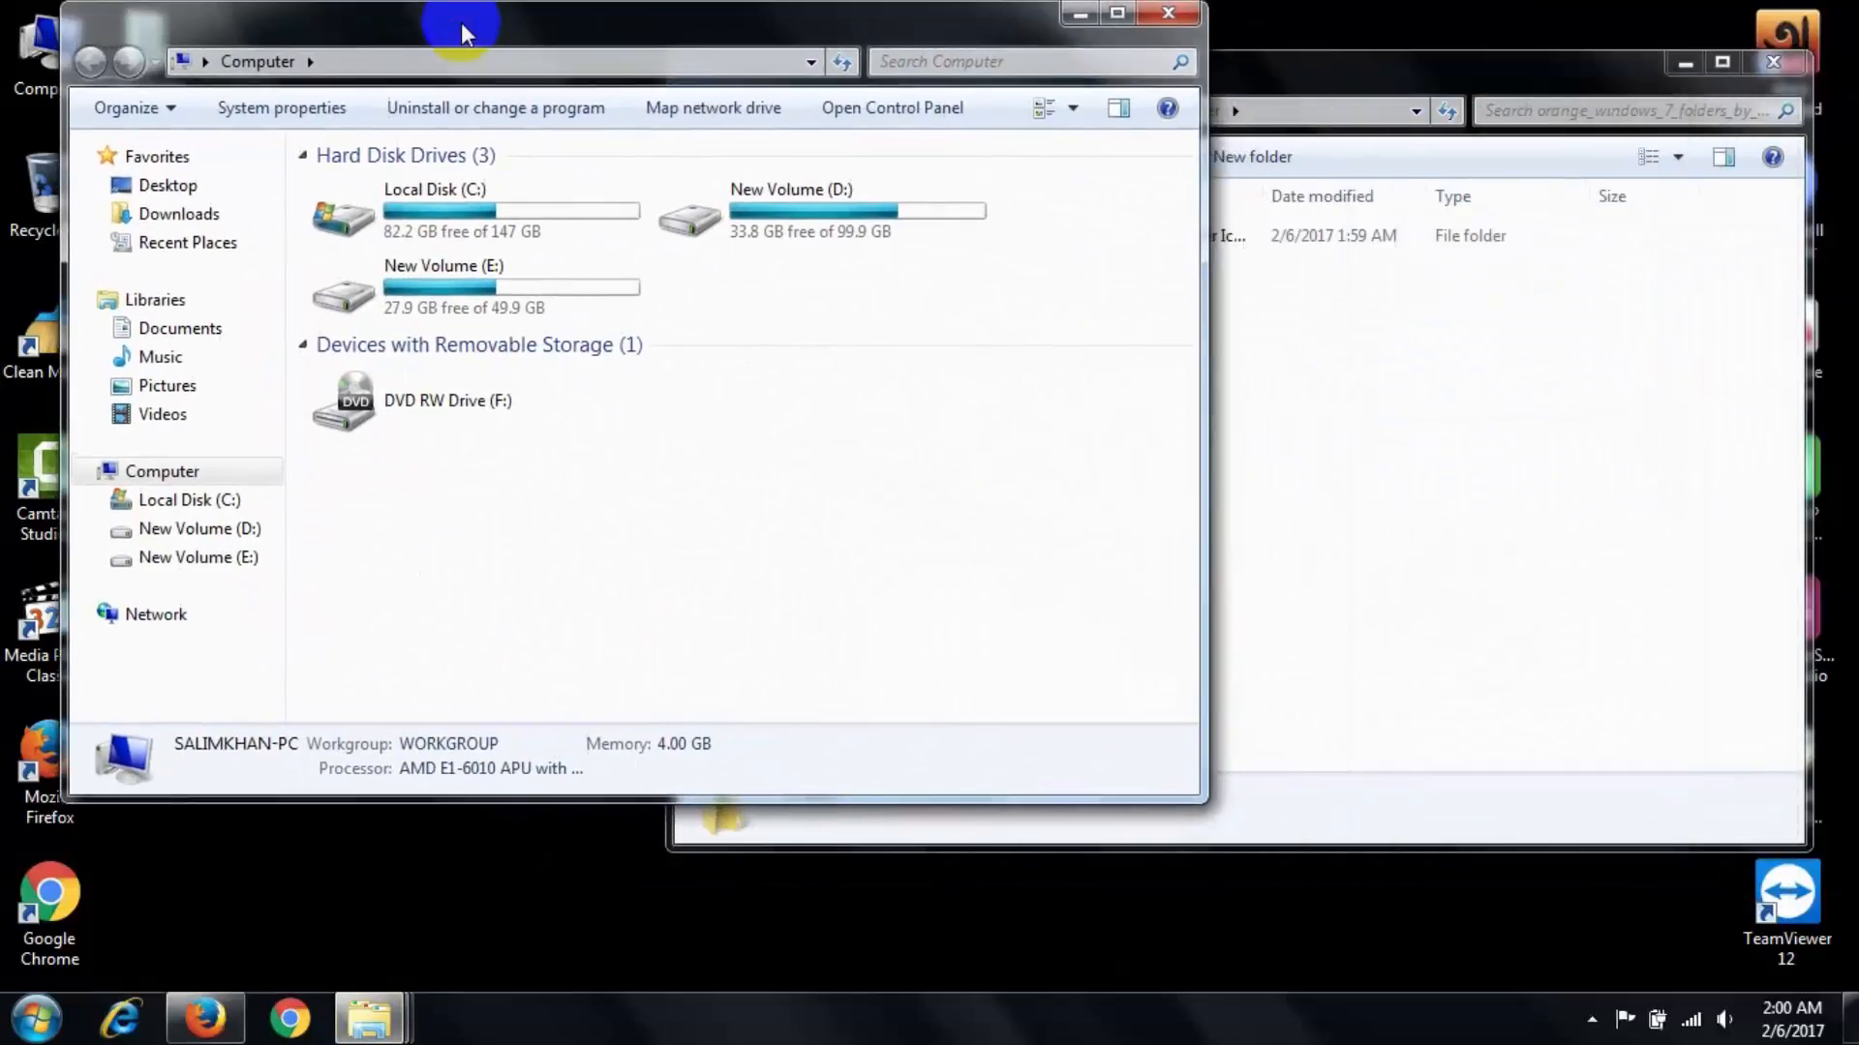
# Step: Confirm the Transparent Marble icon pack sits in C:\Windows\Icons, then close Explorer
pyautogui.click(488, 222)
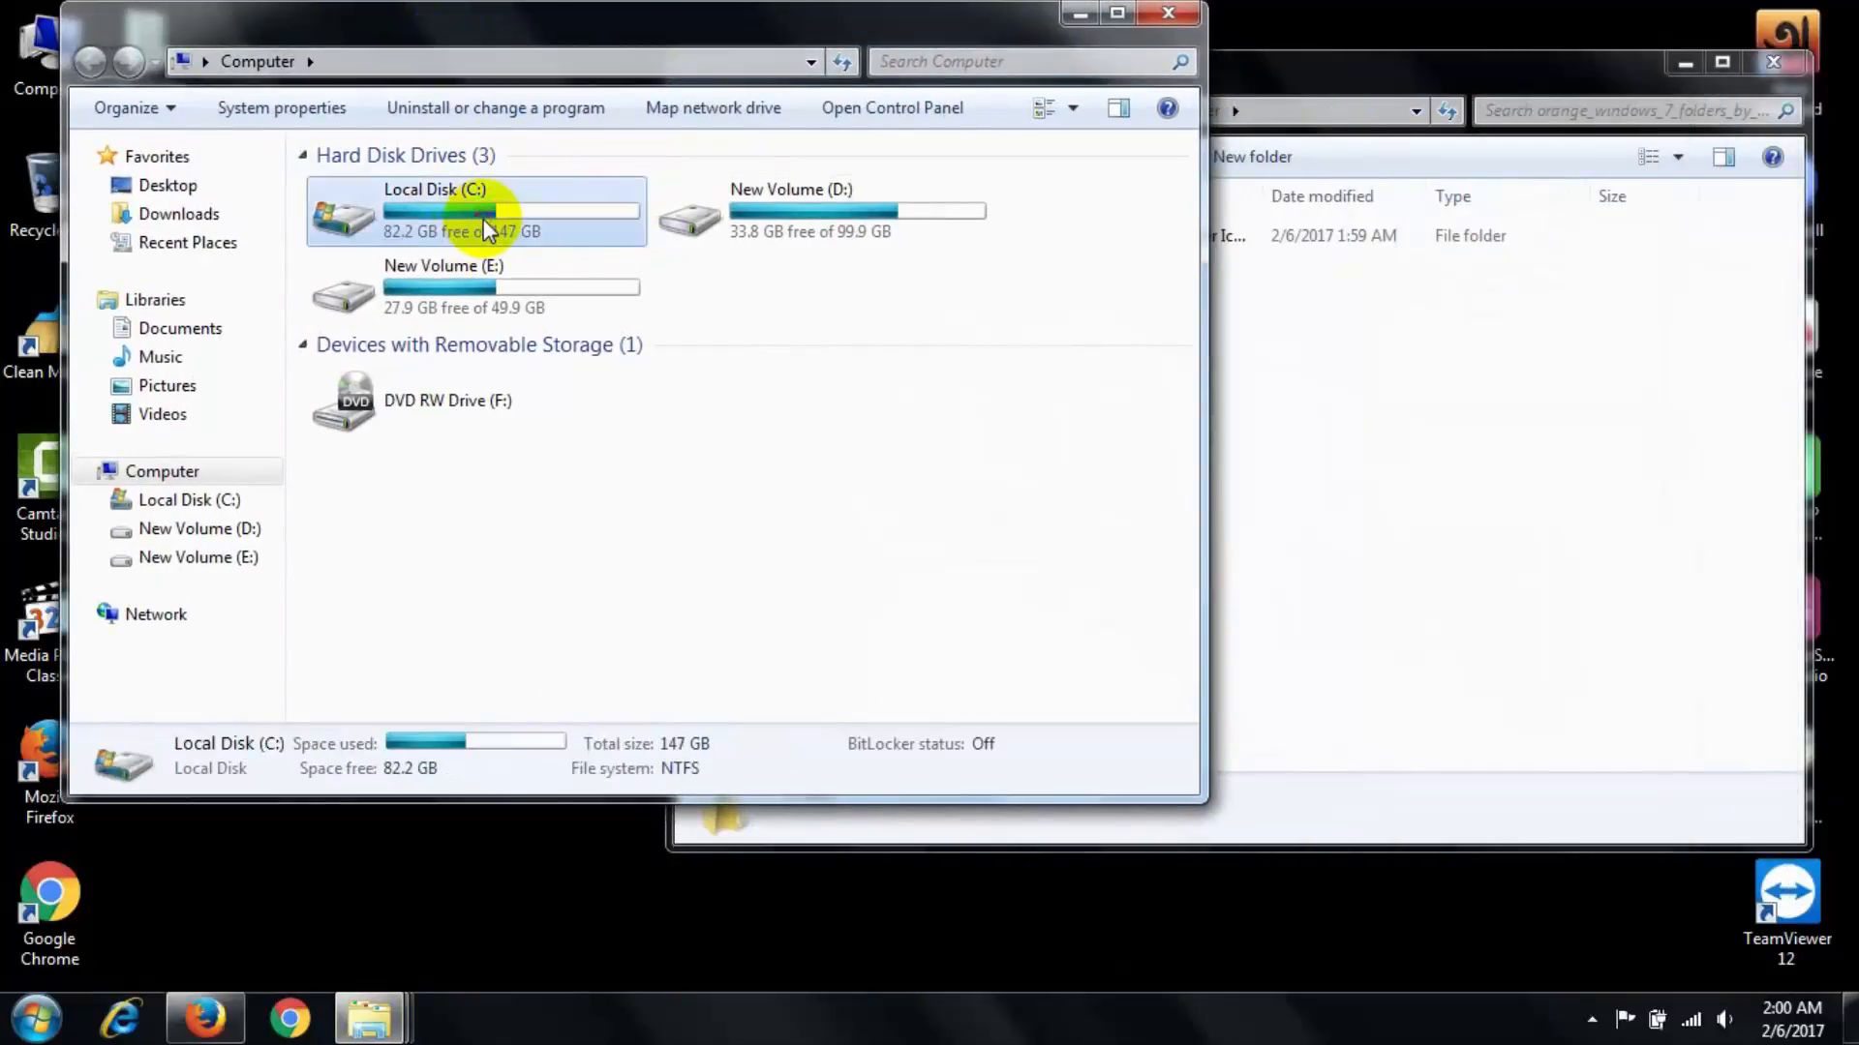
pyautogui.doubleClick(434, 210)
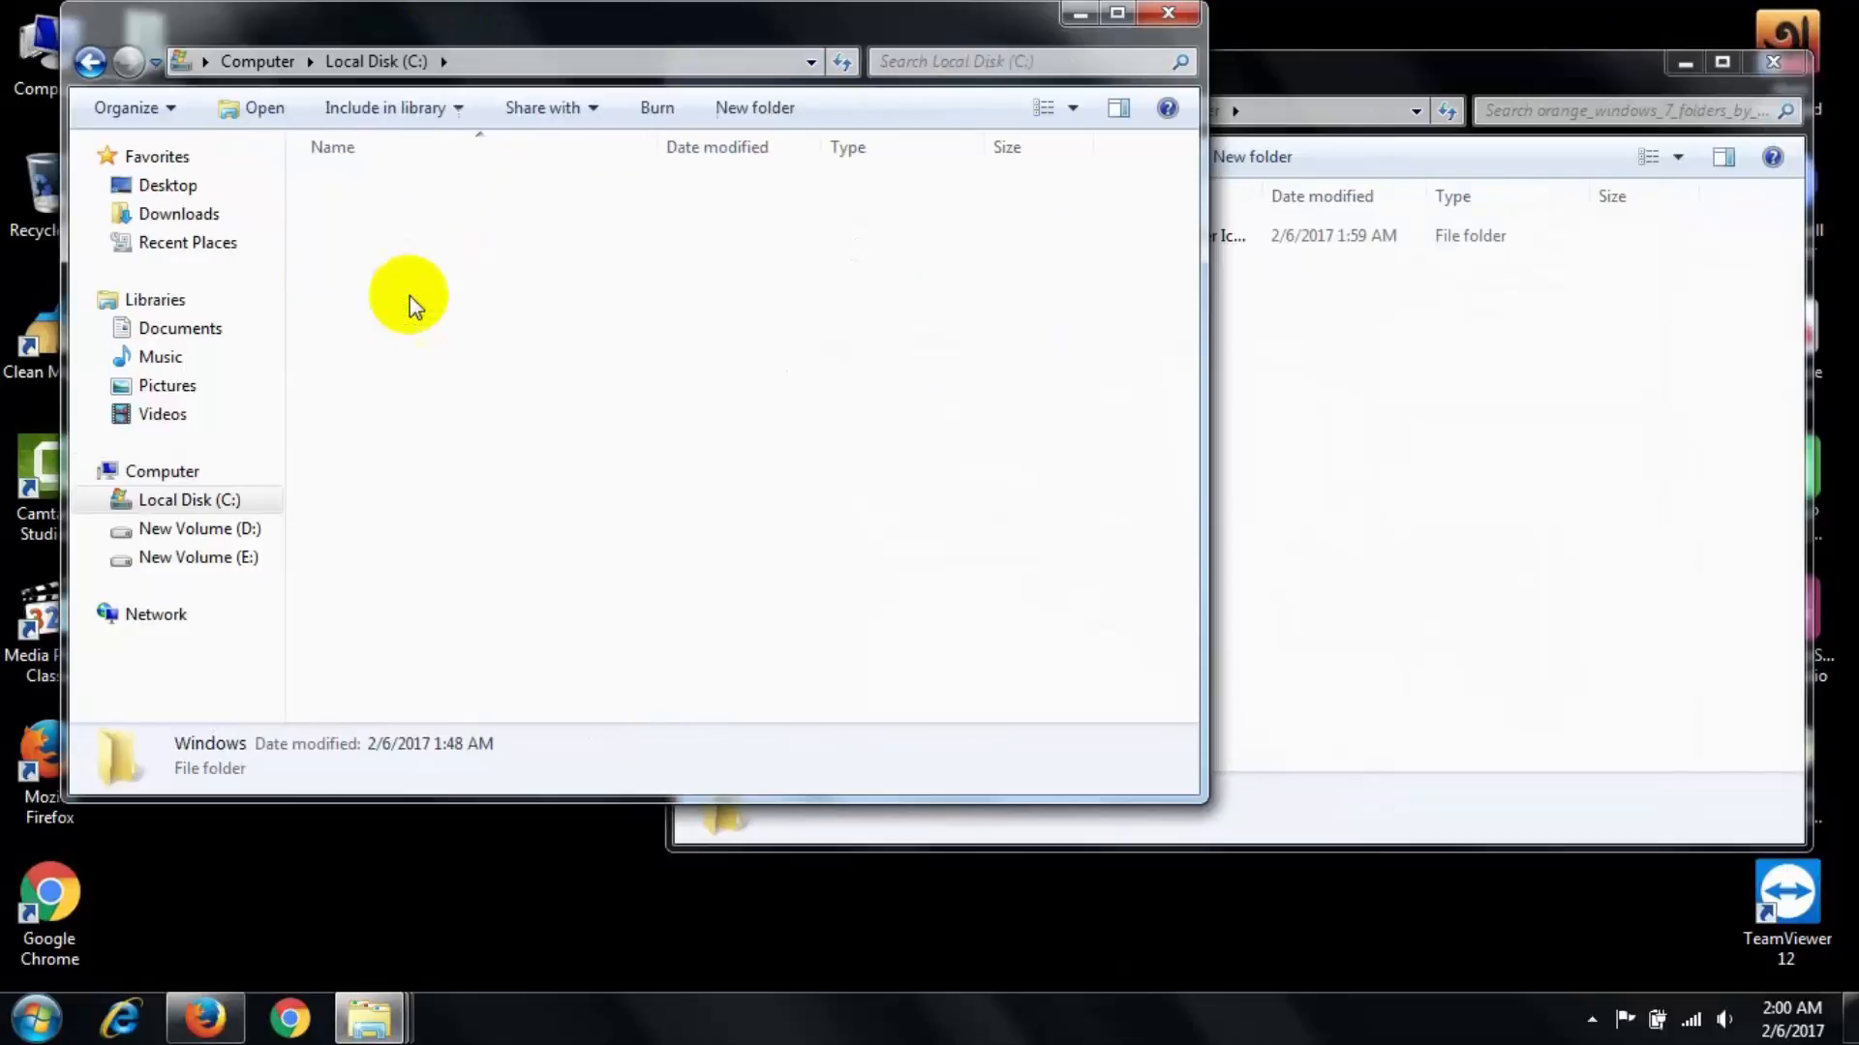
pyautogui.doubleClick(209, 743)
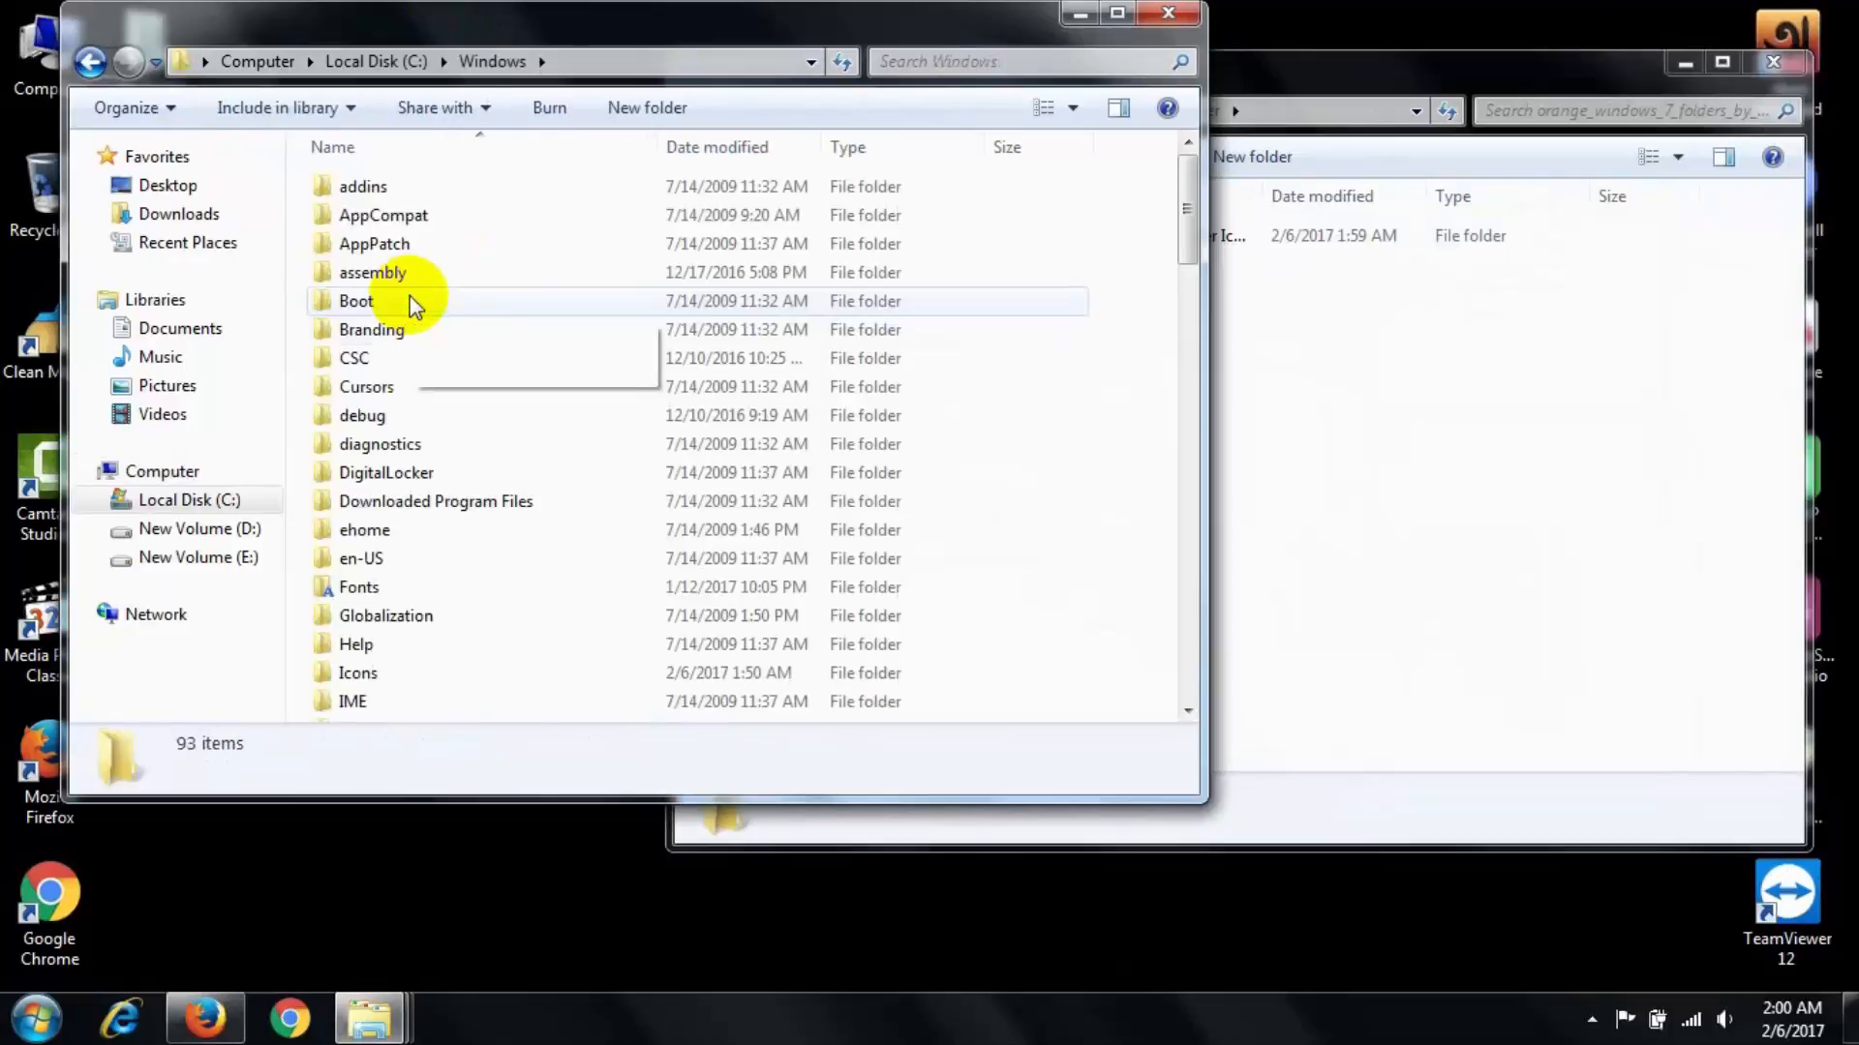
pyautogui.click(372, 673)
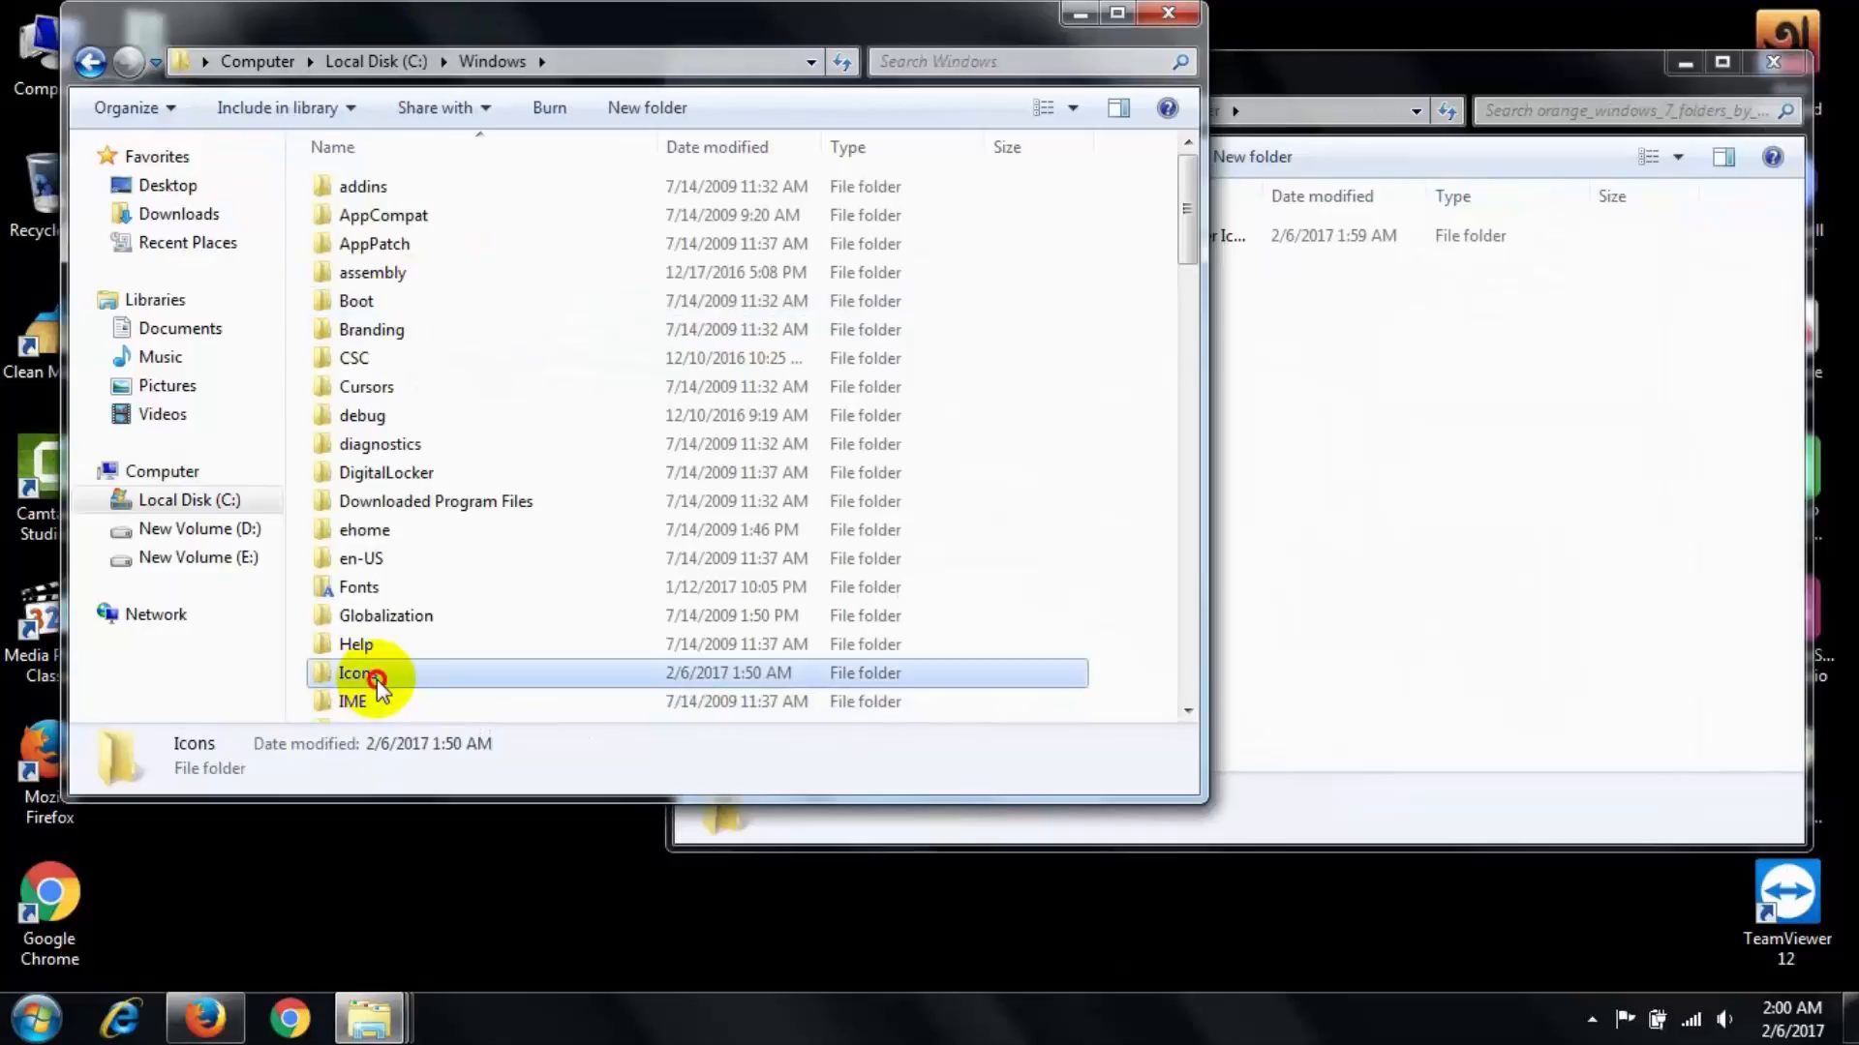
pyautogui.doubleClick(360, 673)
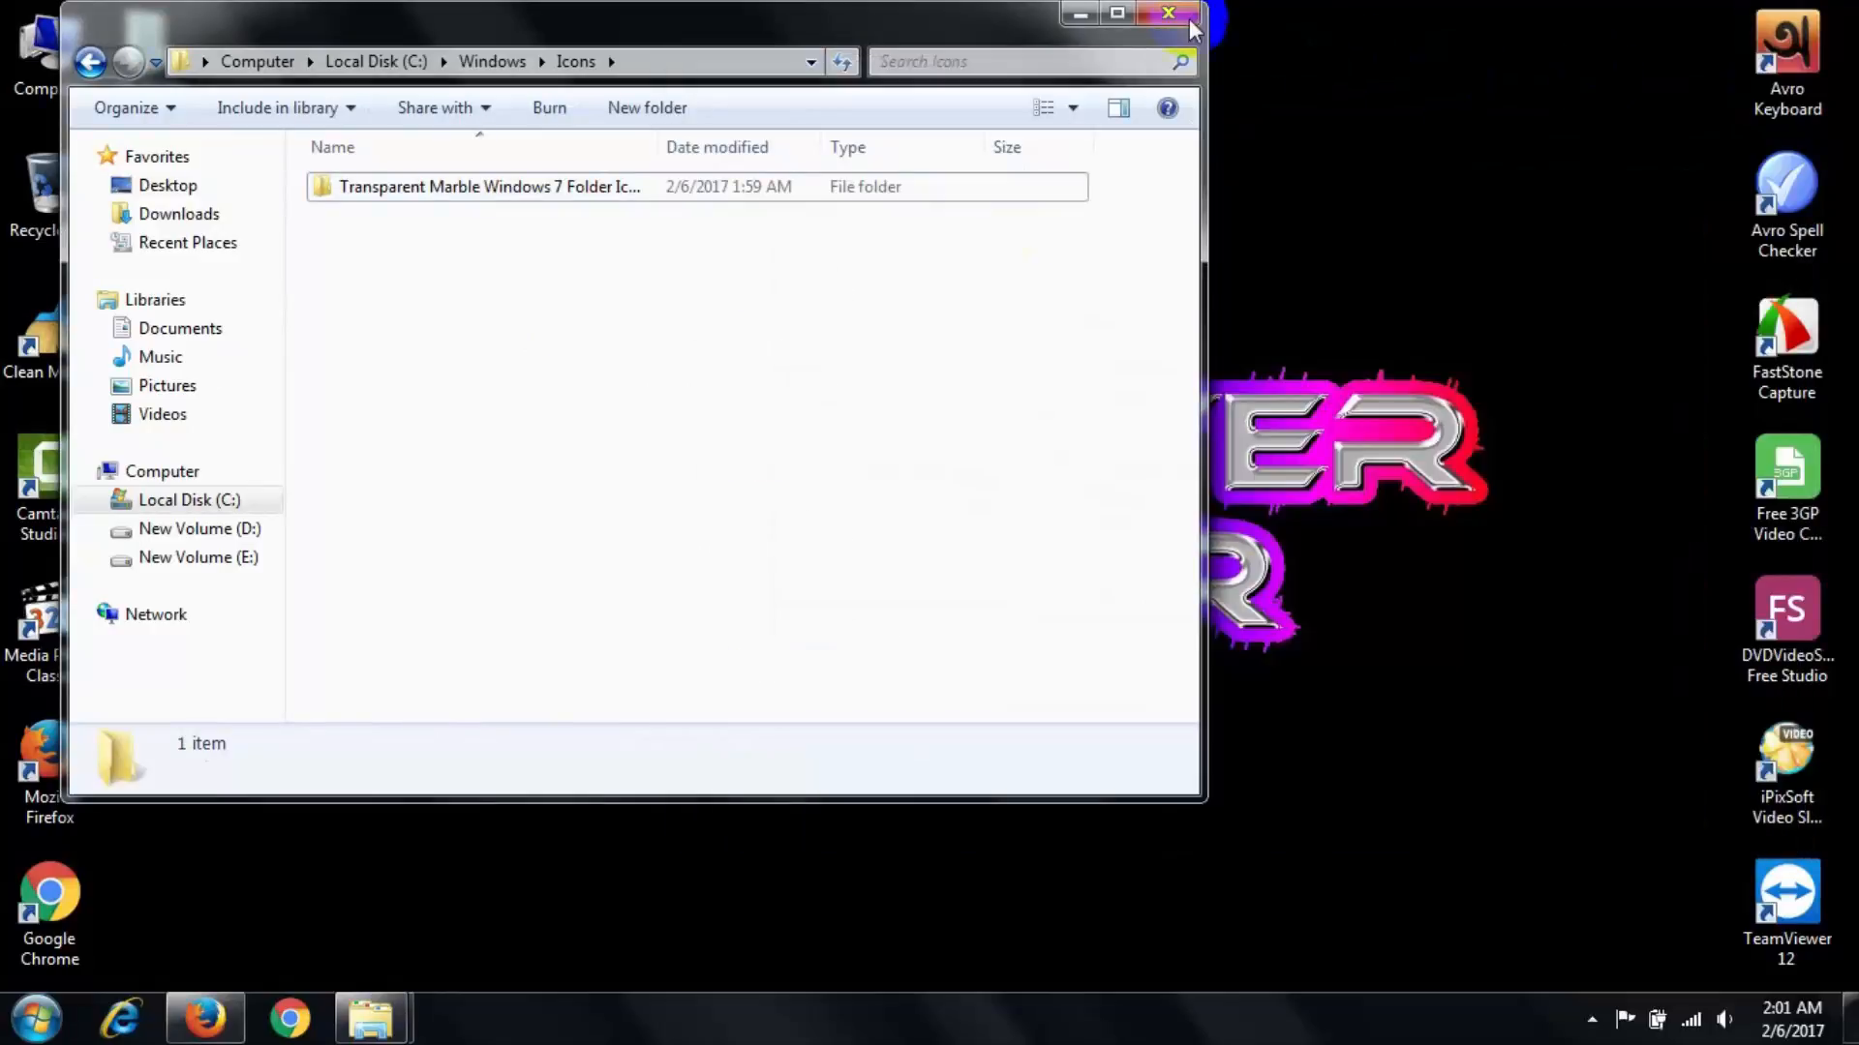
pyautogui.click(1166, 12)
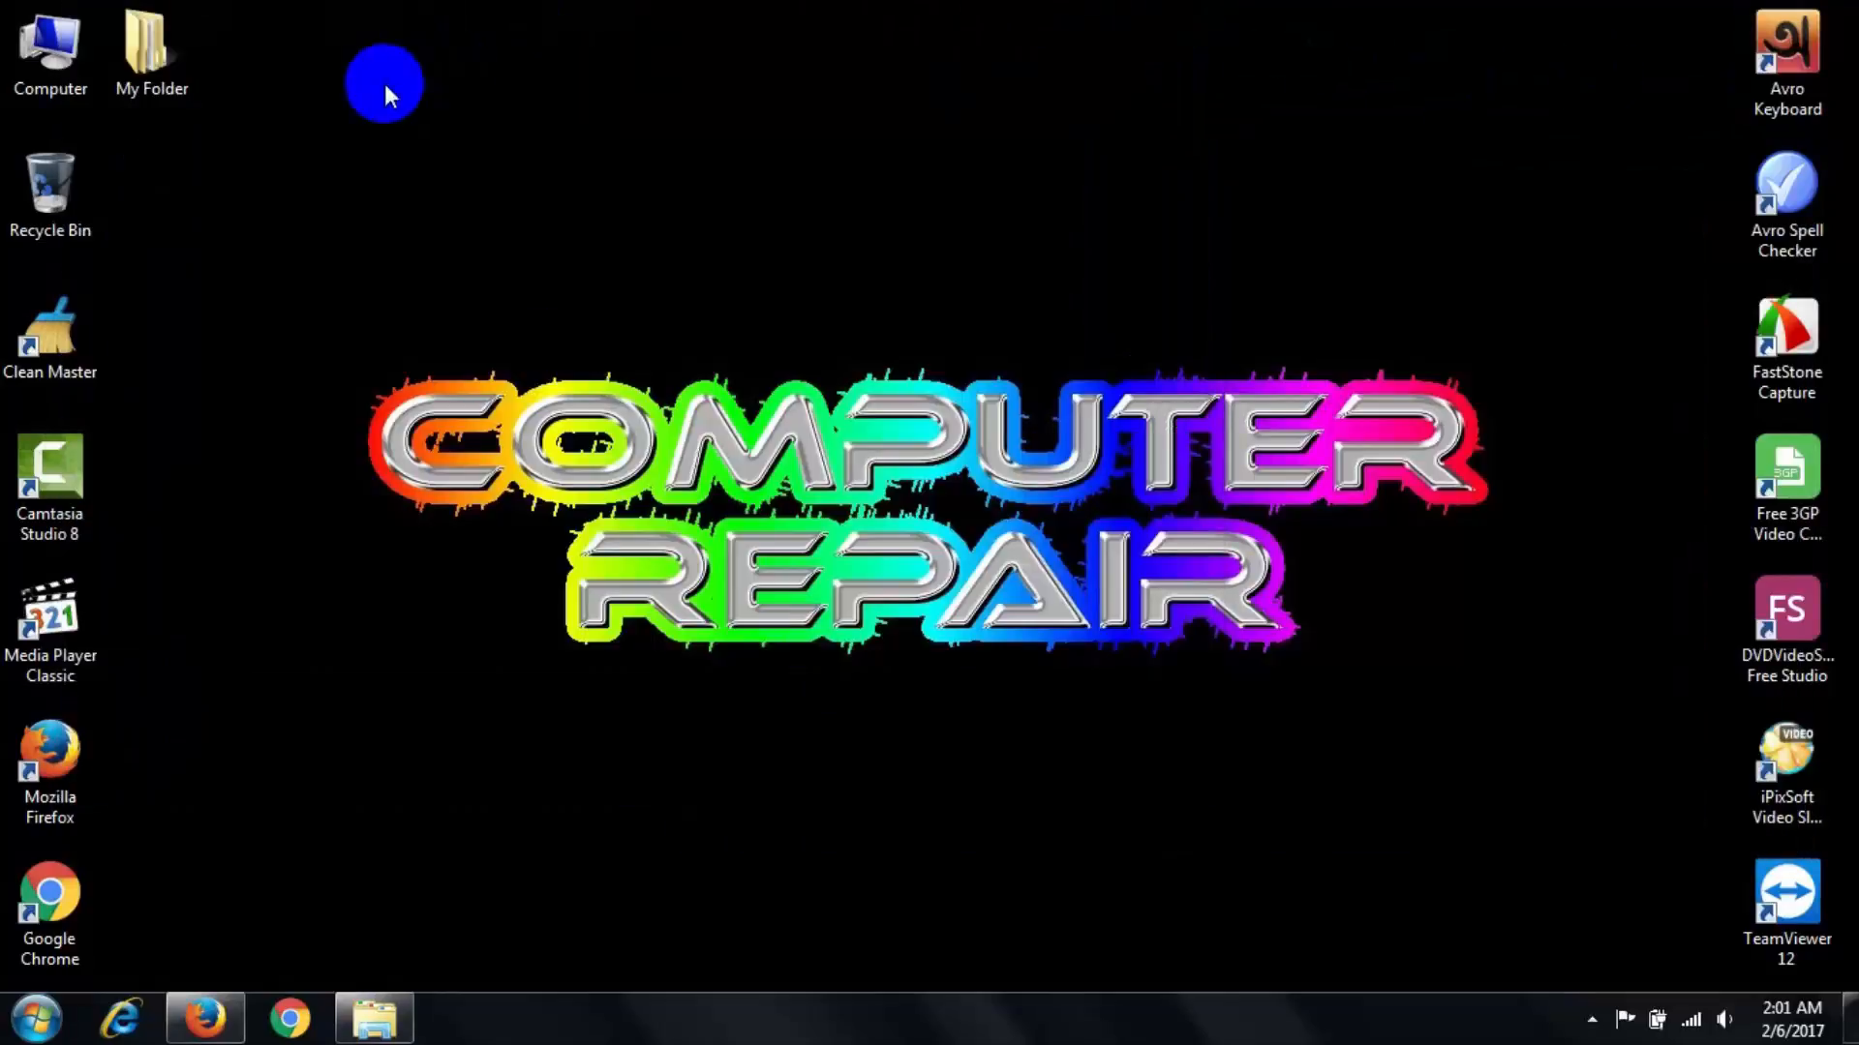
# Step: From the Black folder's Properties Customize settings in My Folder, reach the Change Icon window
pyautogui.doubleClick(149, 43)
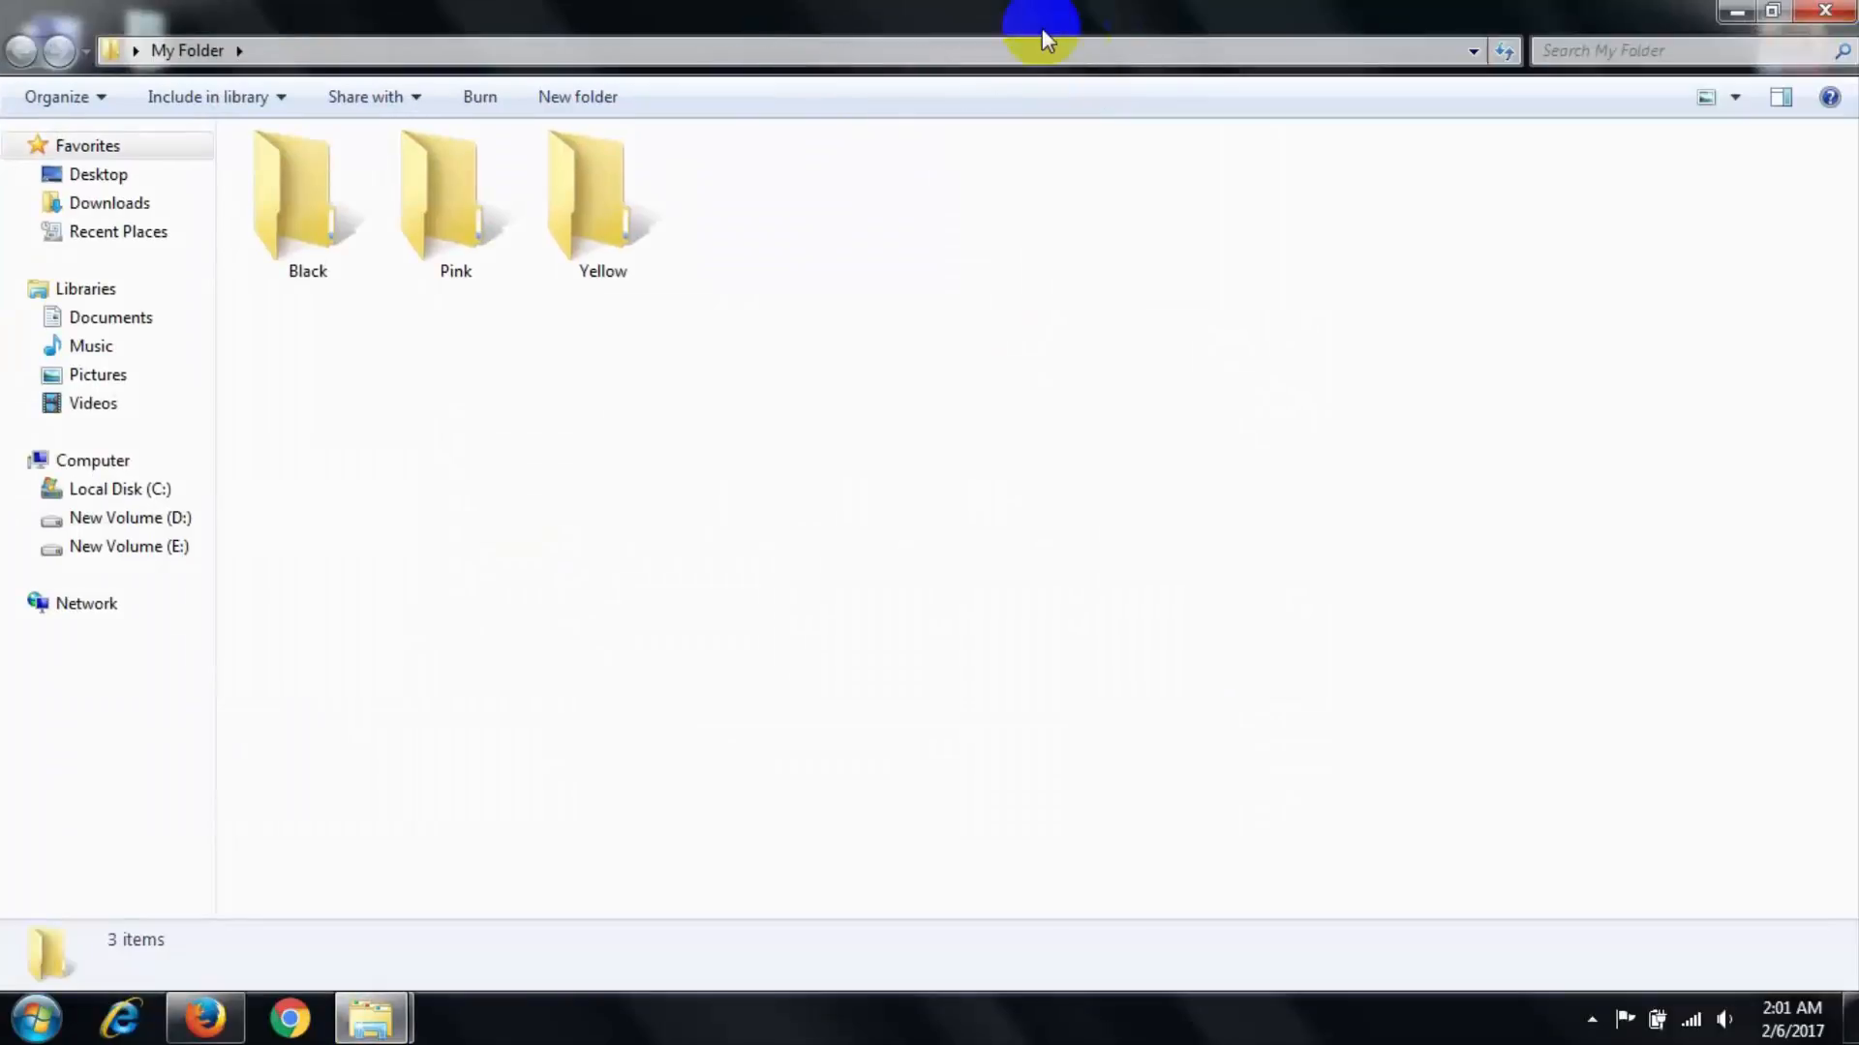
pyautogui.moveTo(779, 184)
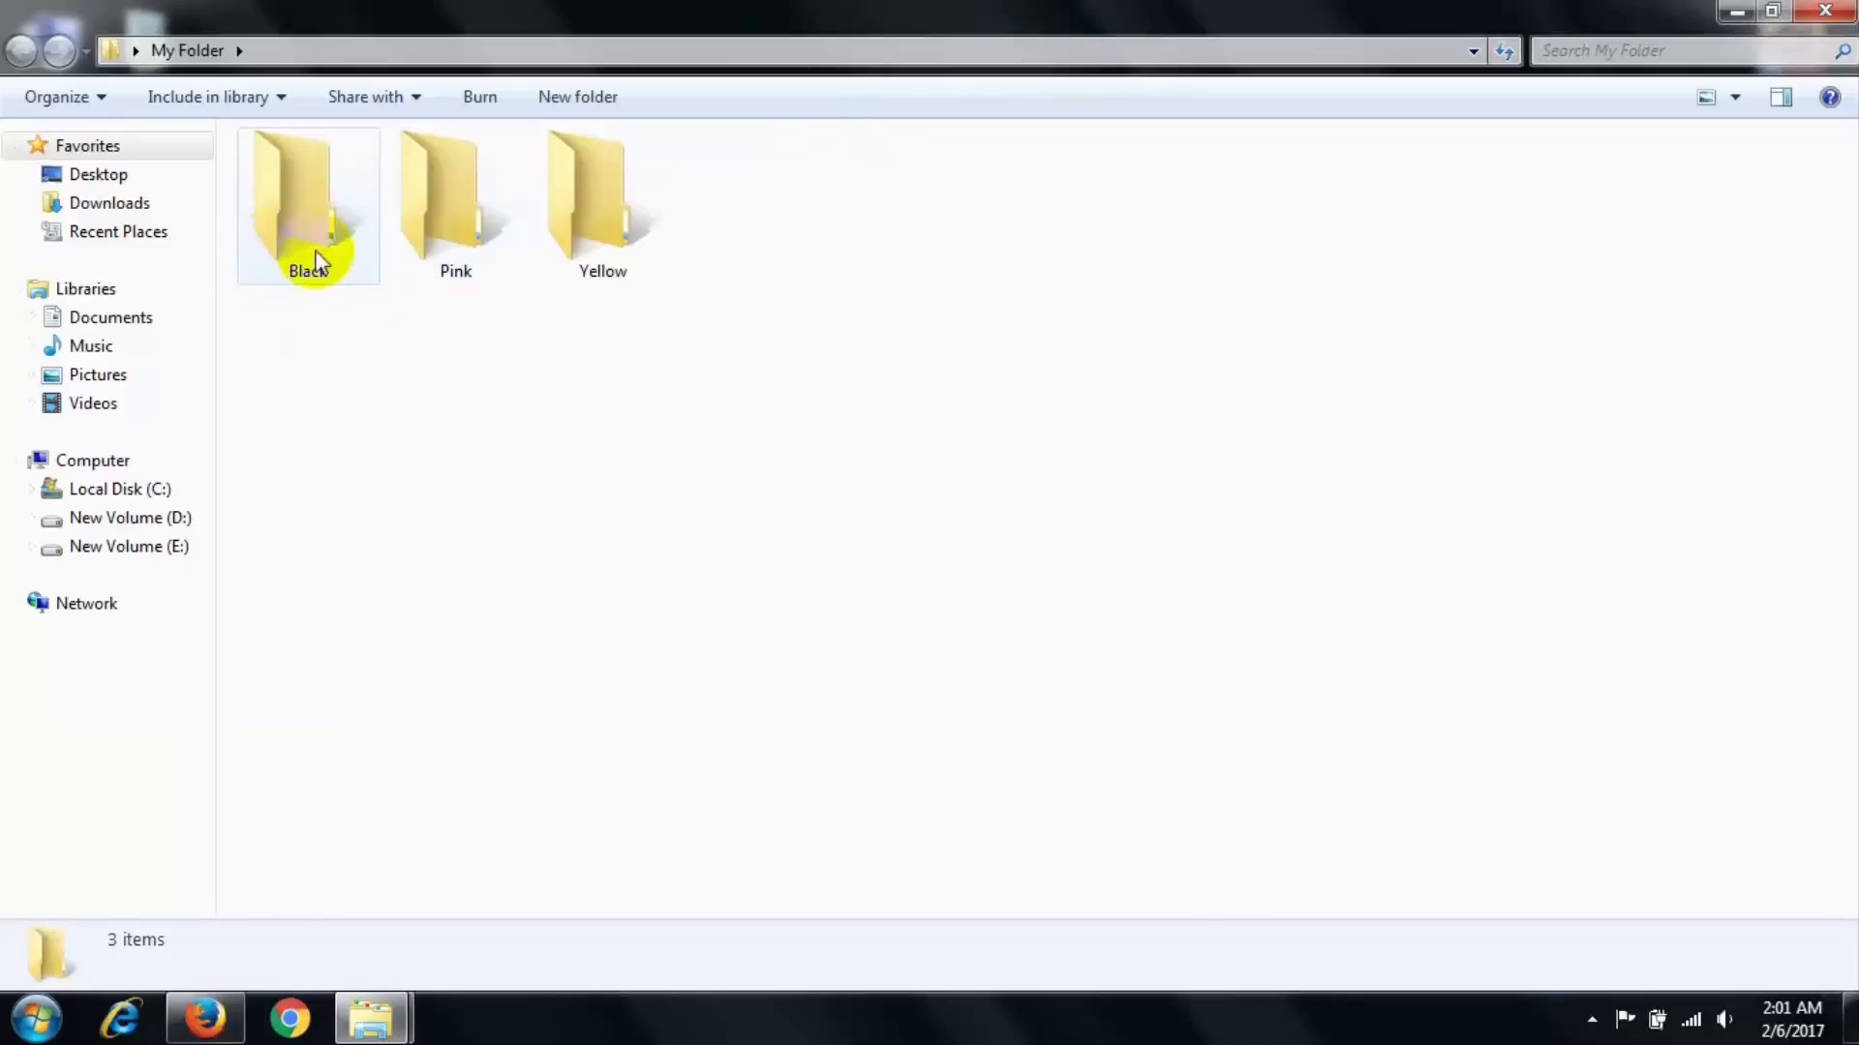
pyautogui.click(307, 204)
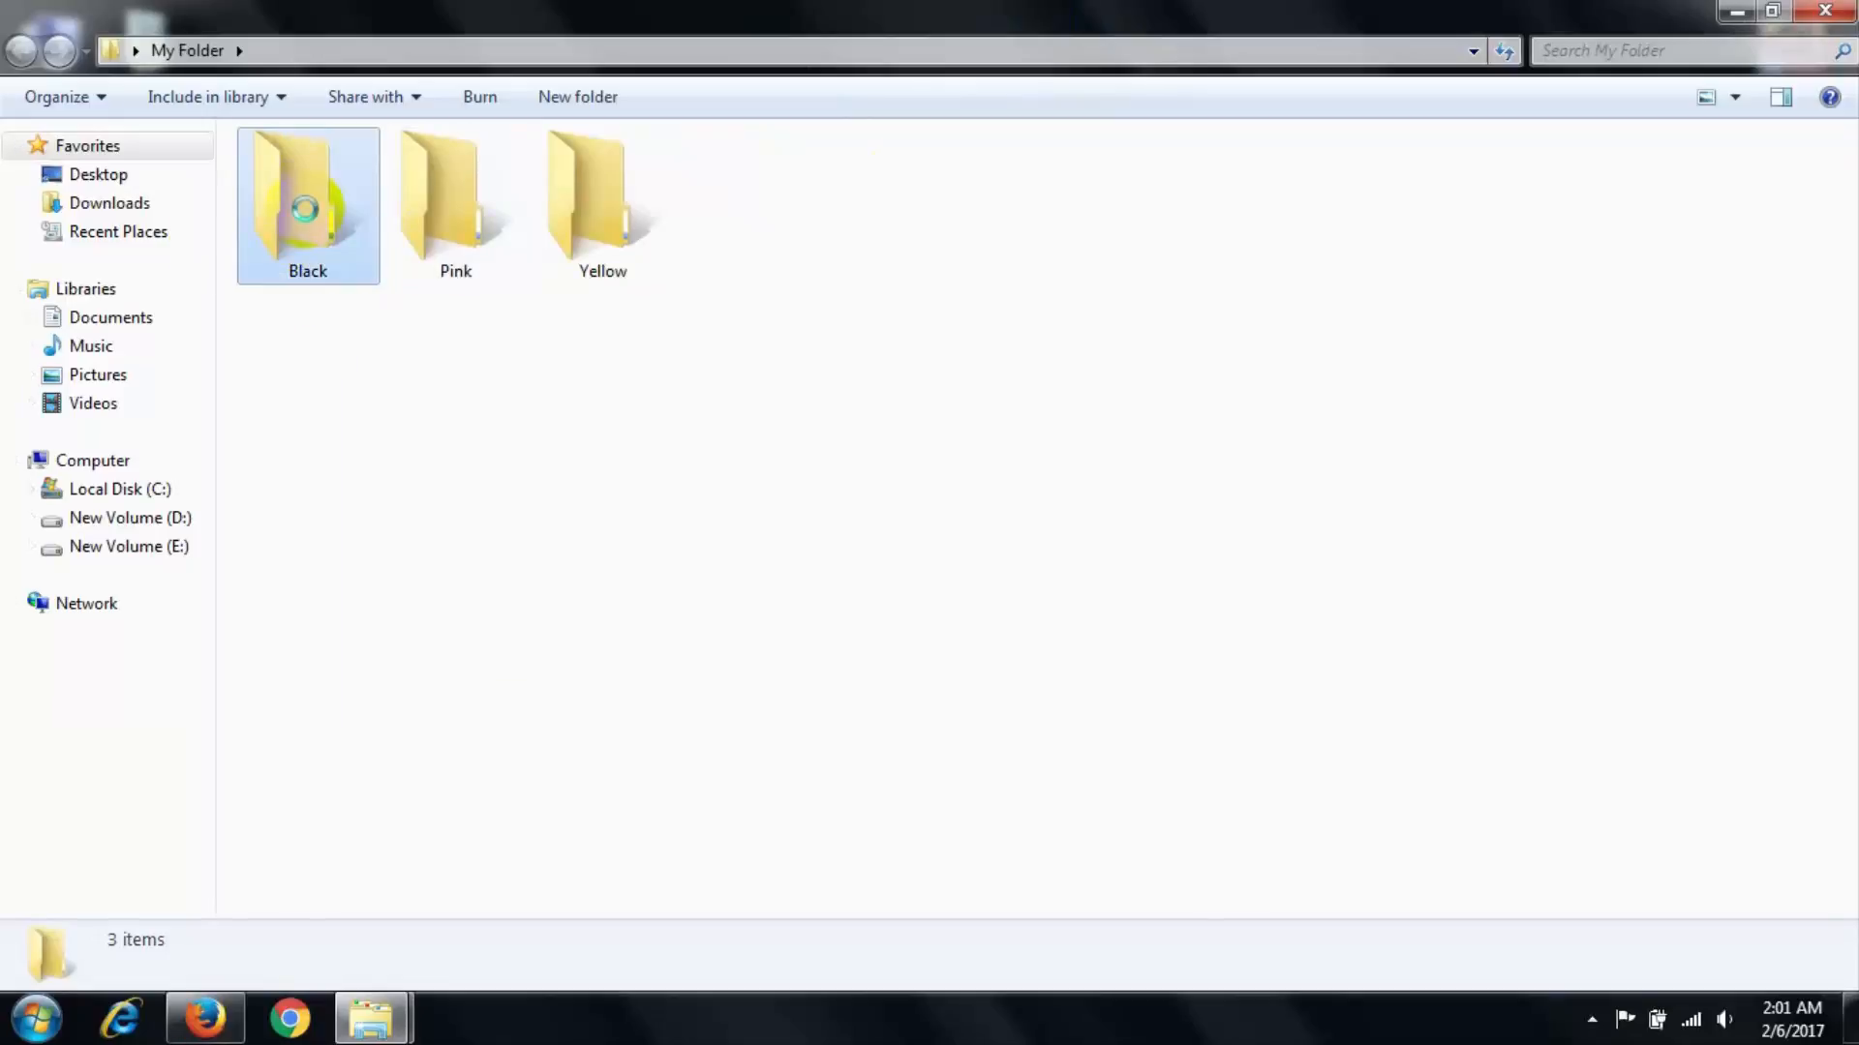
pyautogui.rightClick(305, 206)
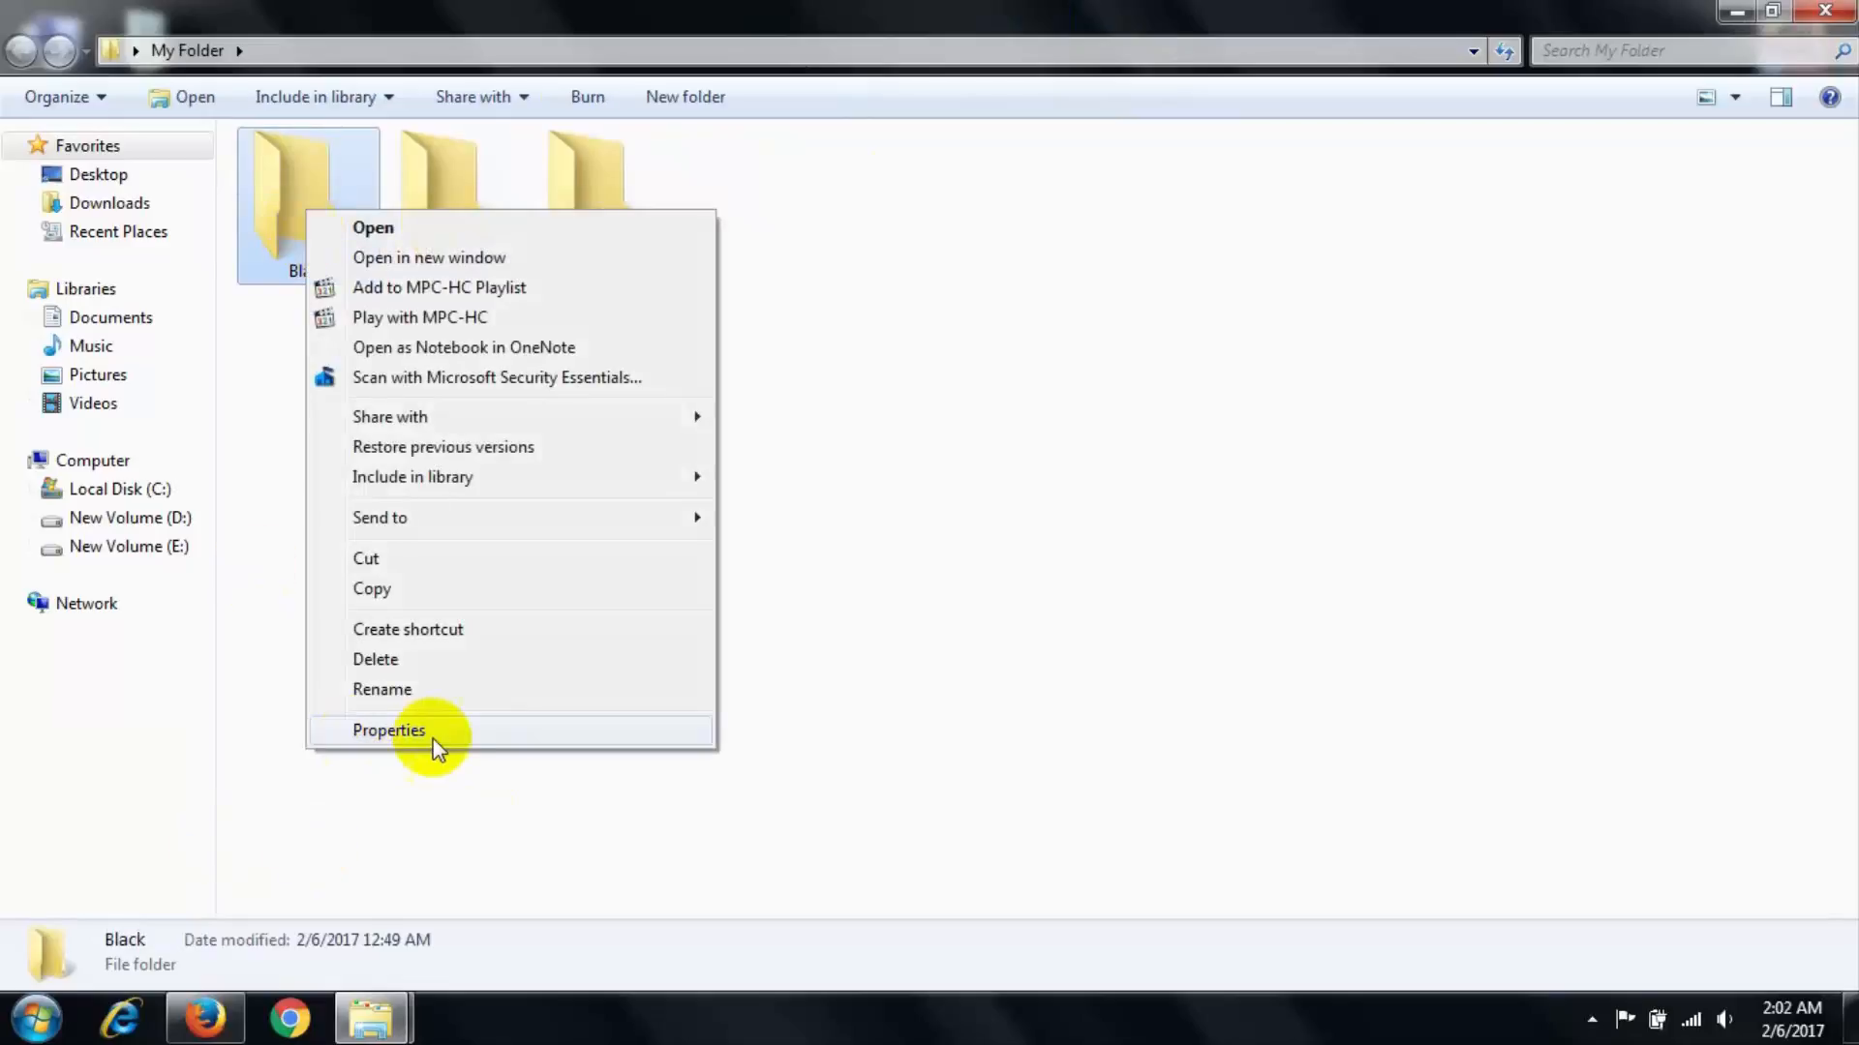
pyautogui.click(388, 732)
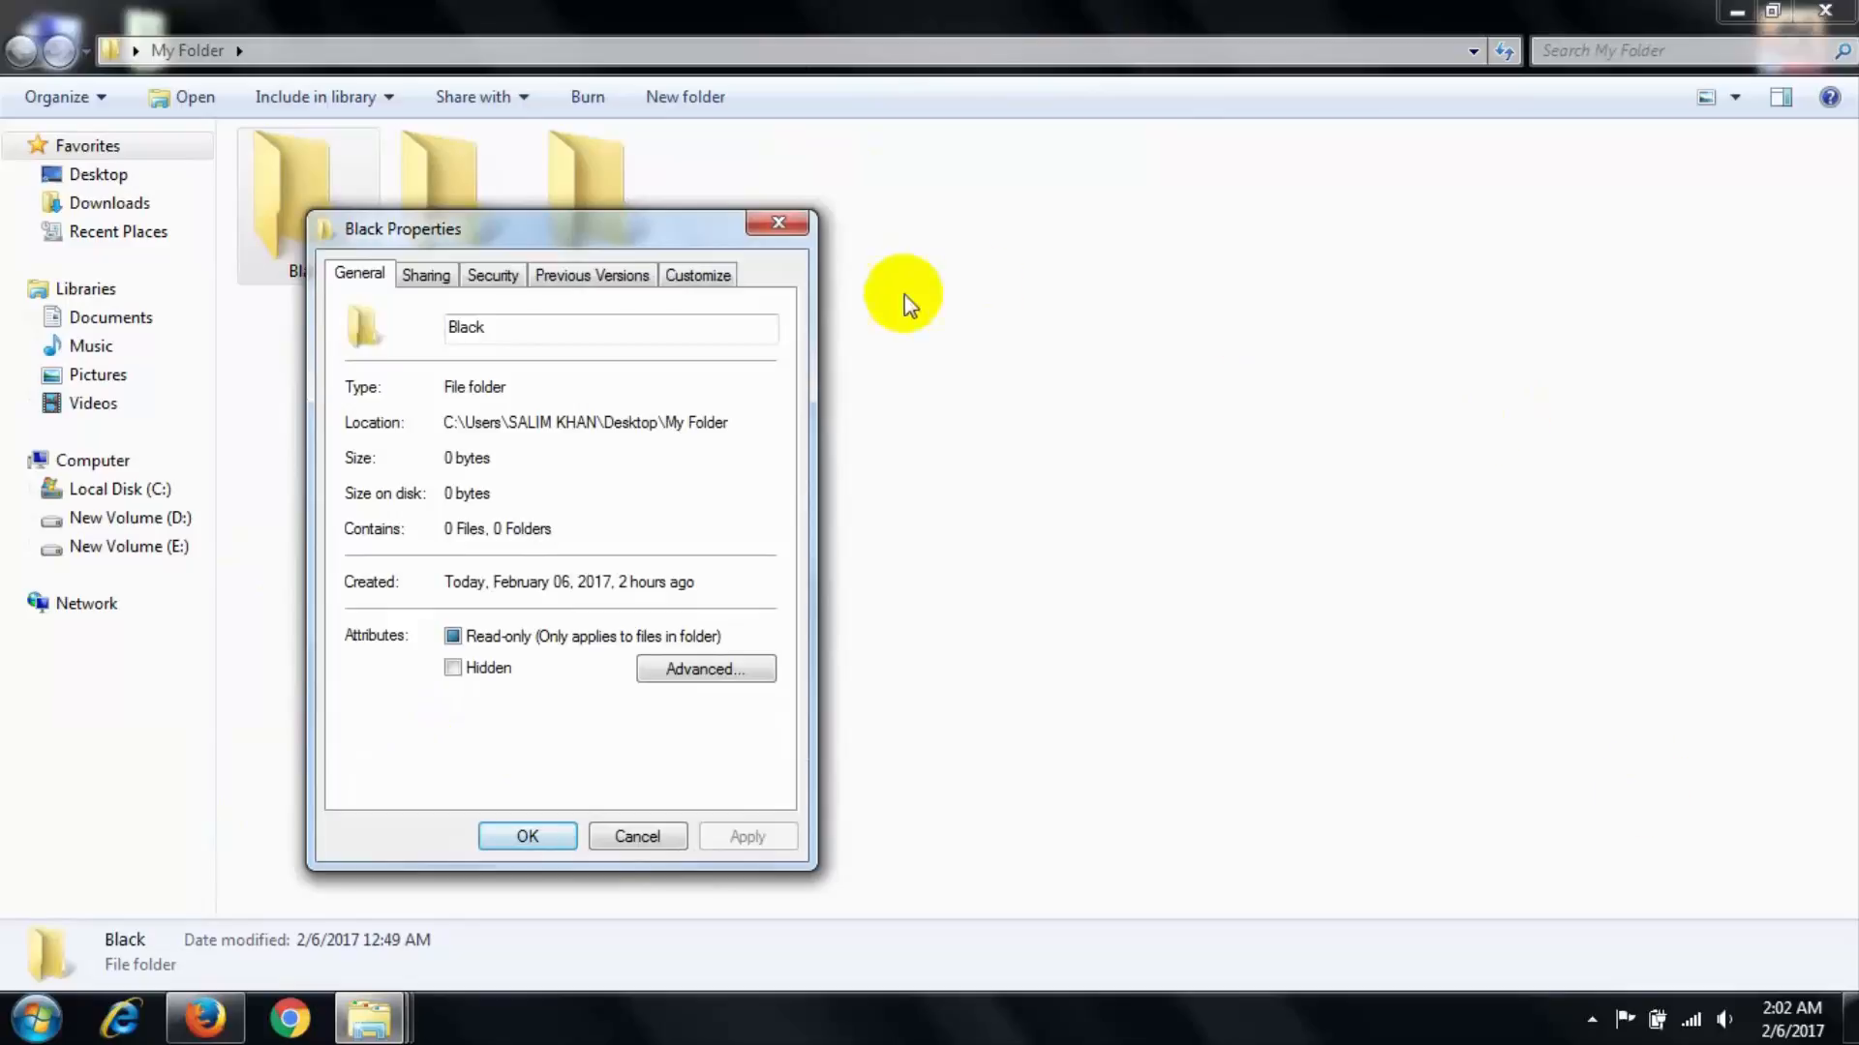
pyautogui.click(697, 274)
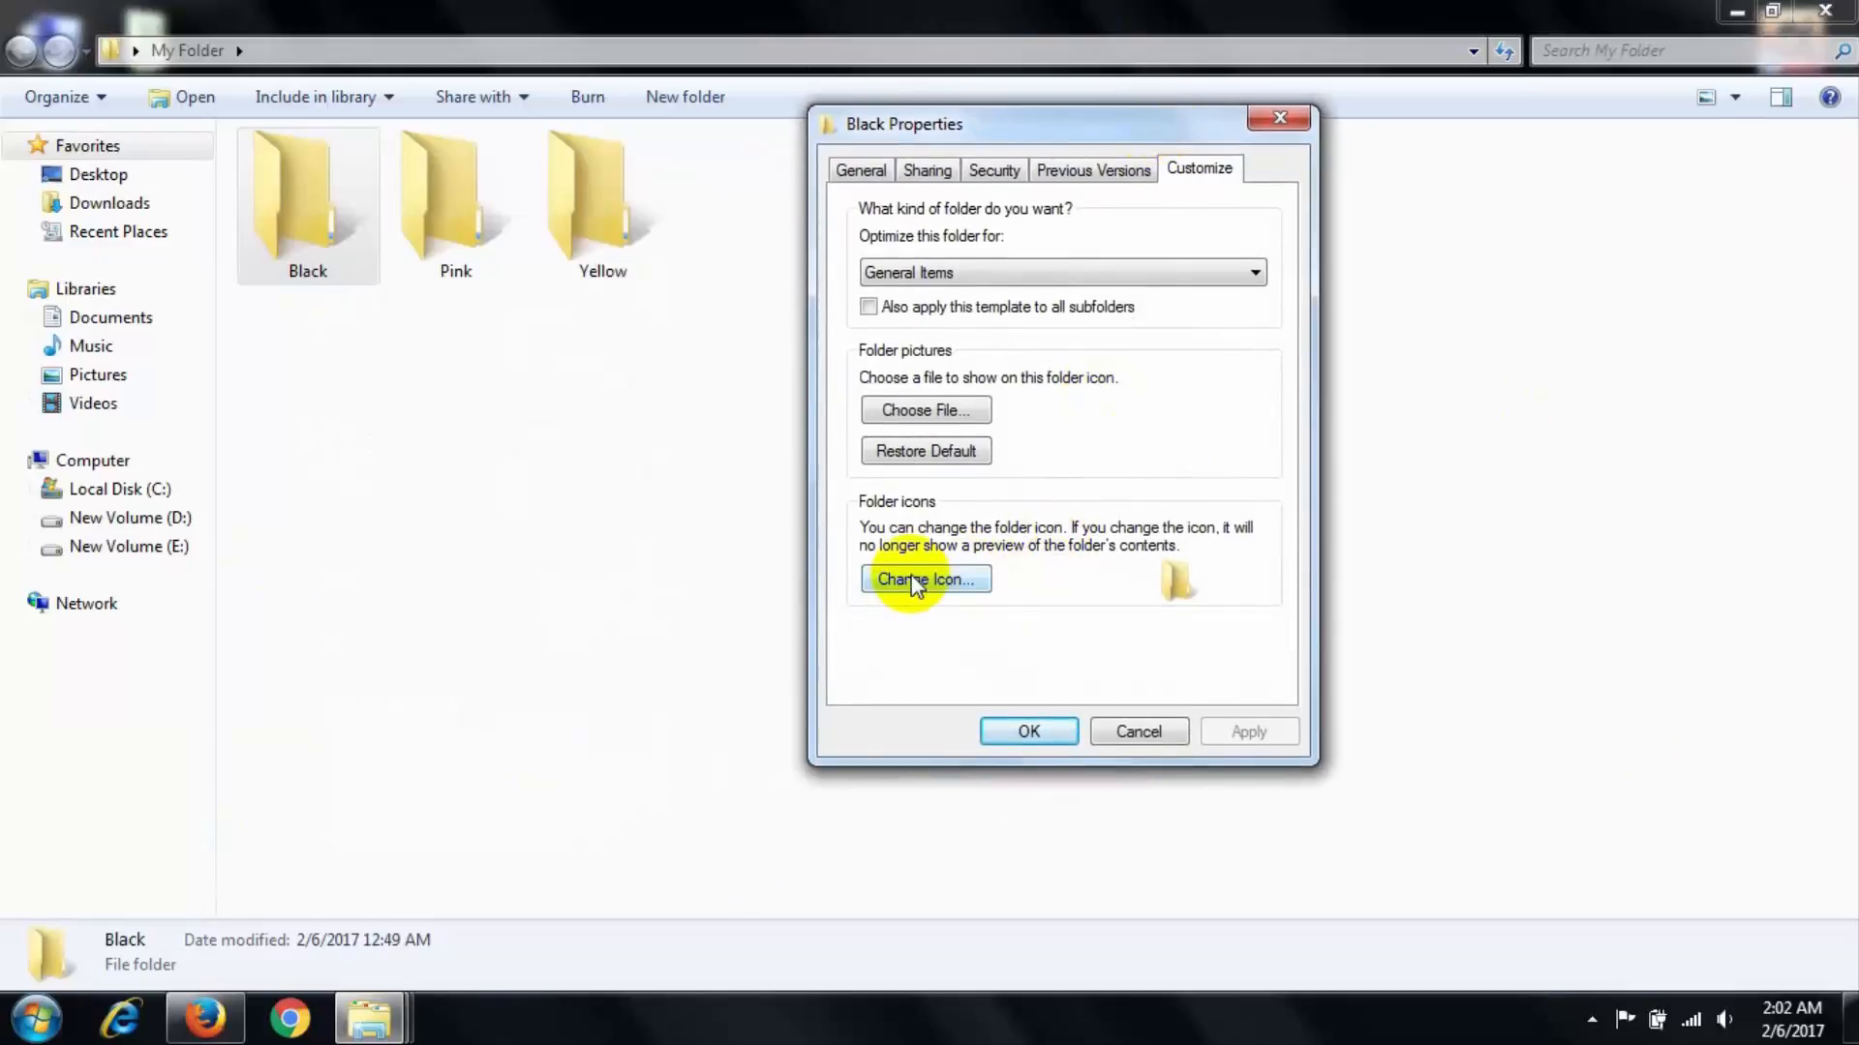
pyautogui.click(926, 578)
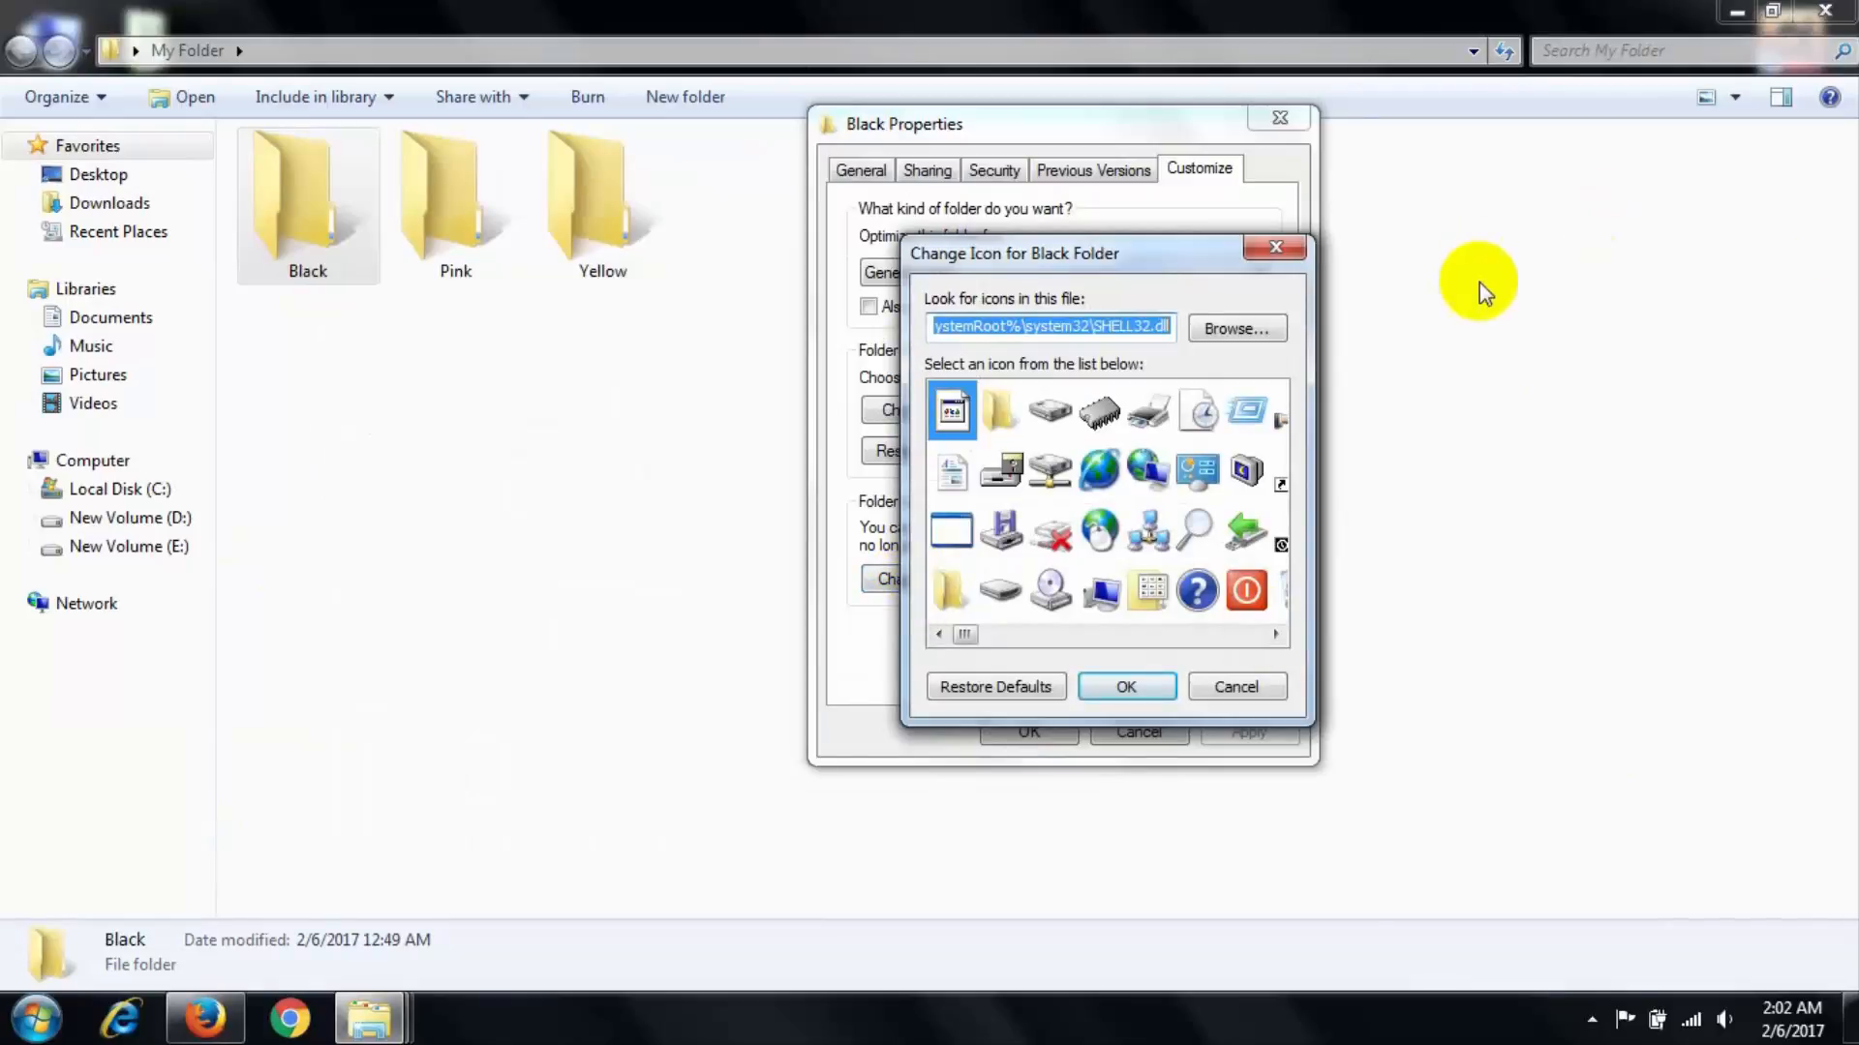
# Step: Browse to the Orange TM W7 Empty Folder icon and apply it to the Black folder
pyautogui.click(1235, 327)
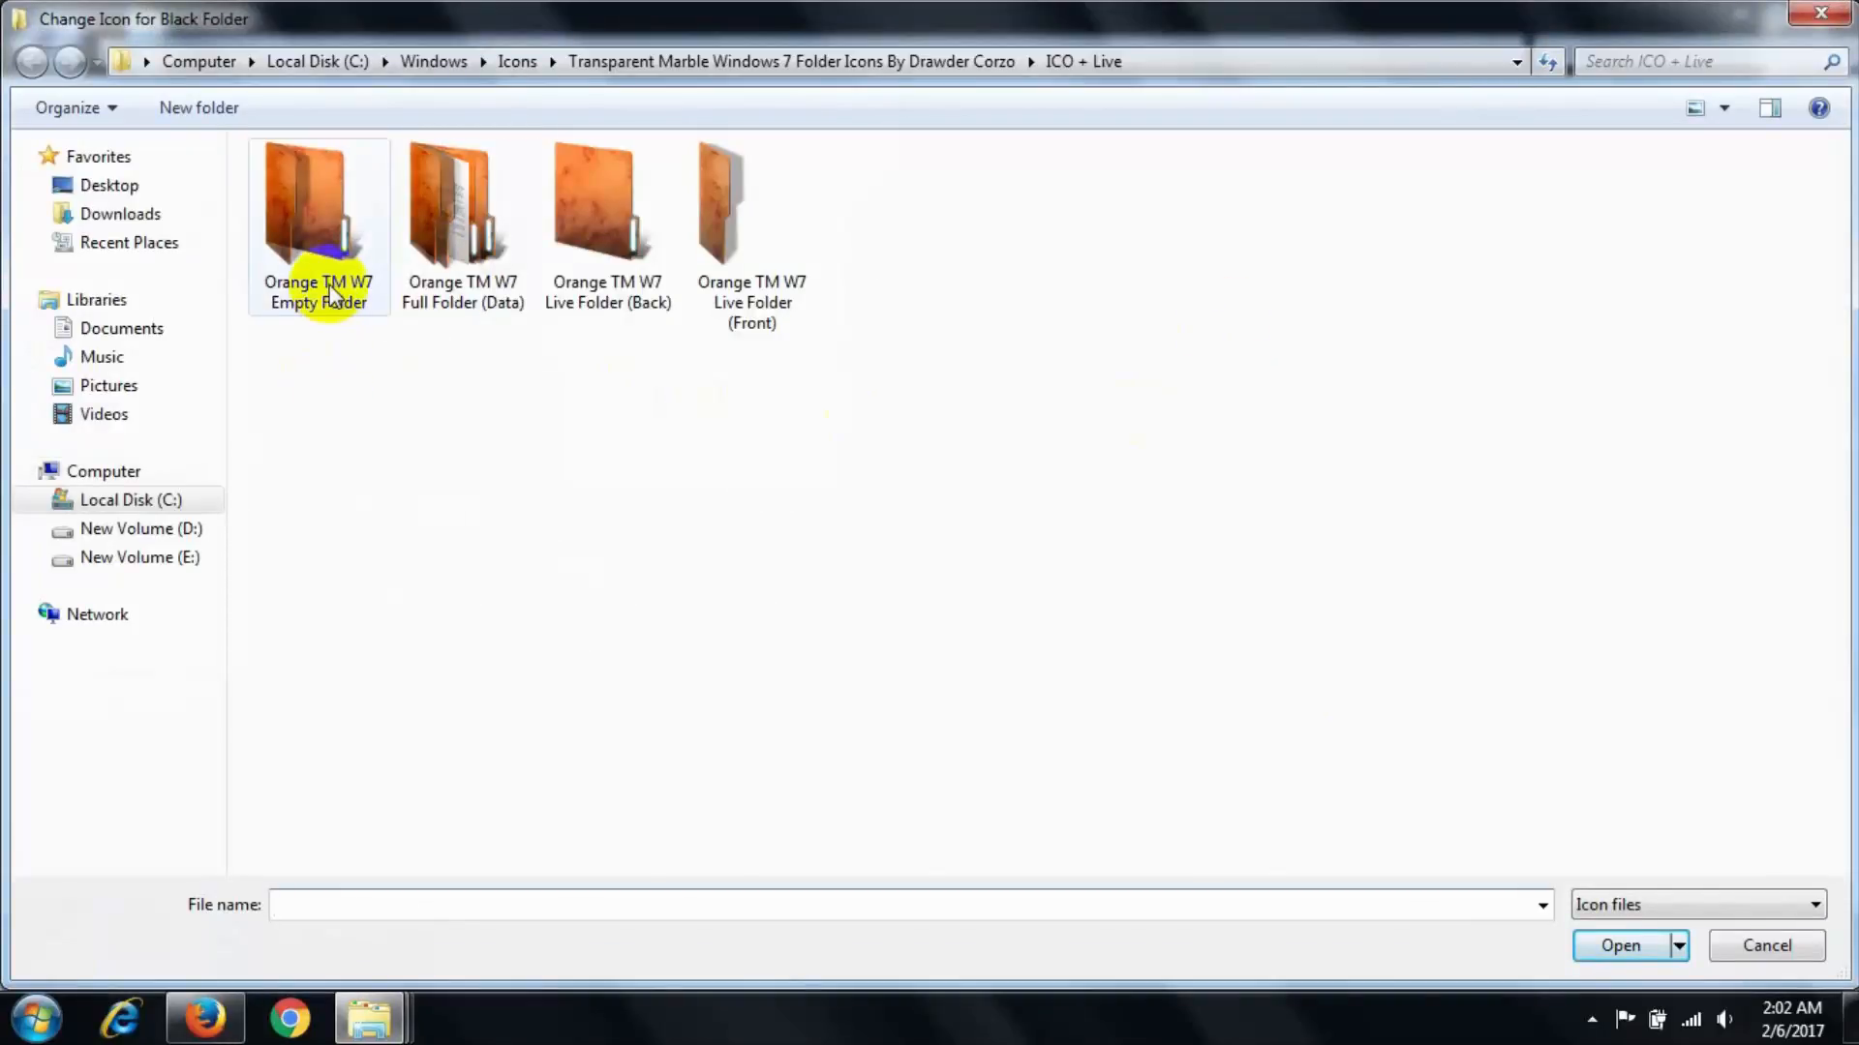
pyautogui.click(318, 204)
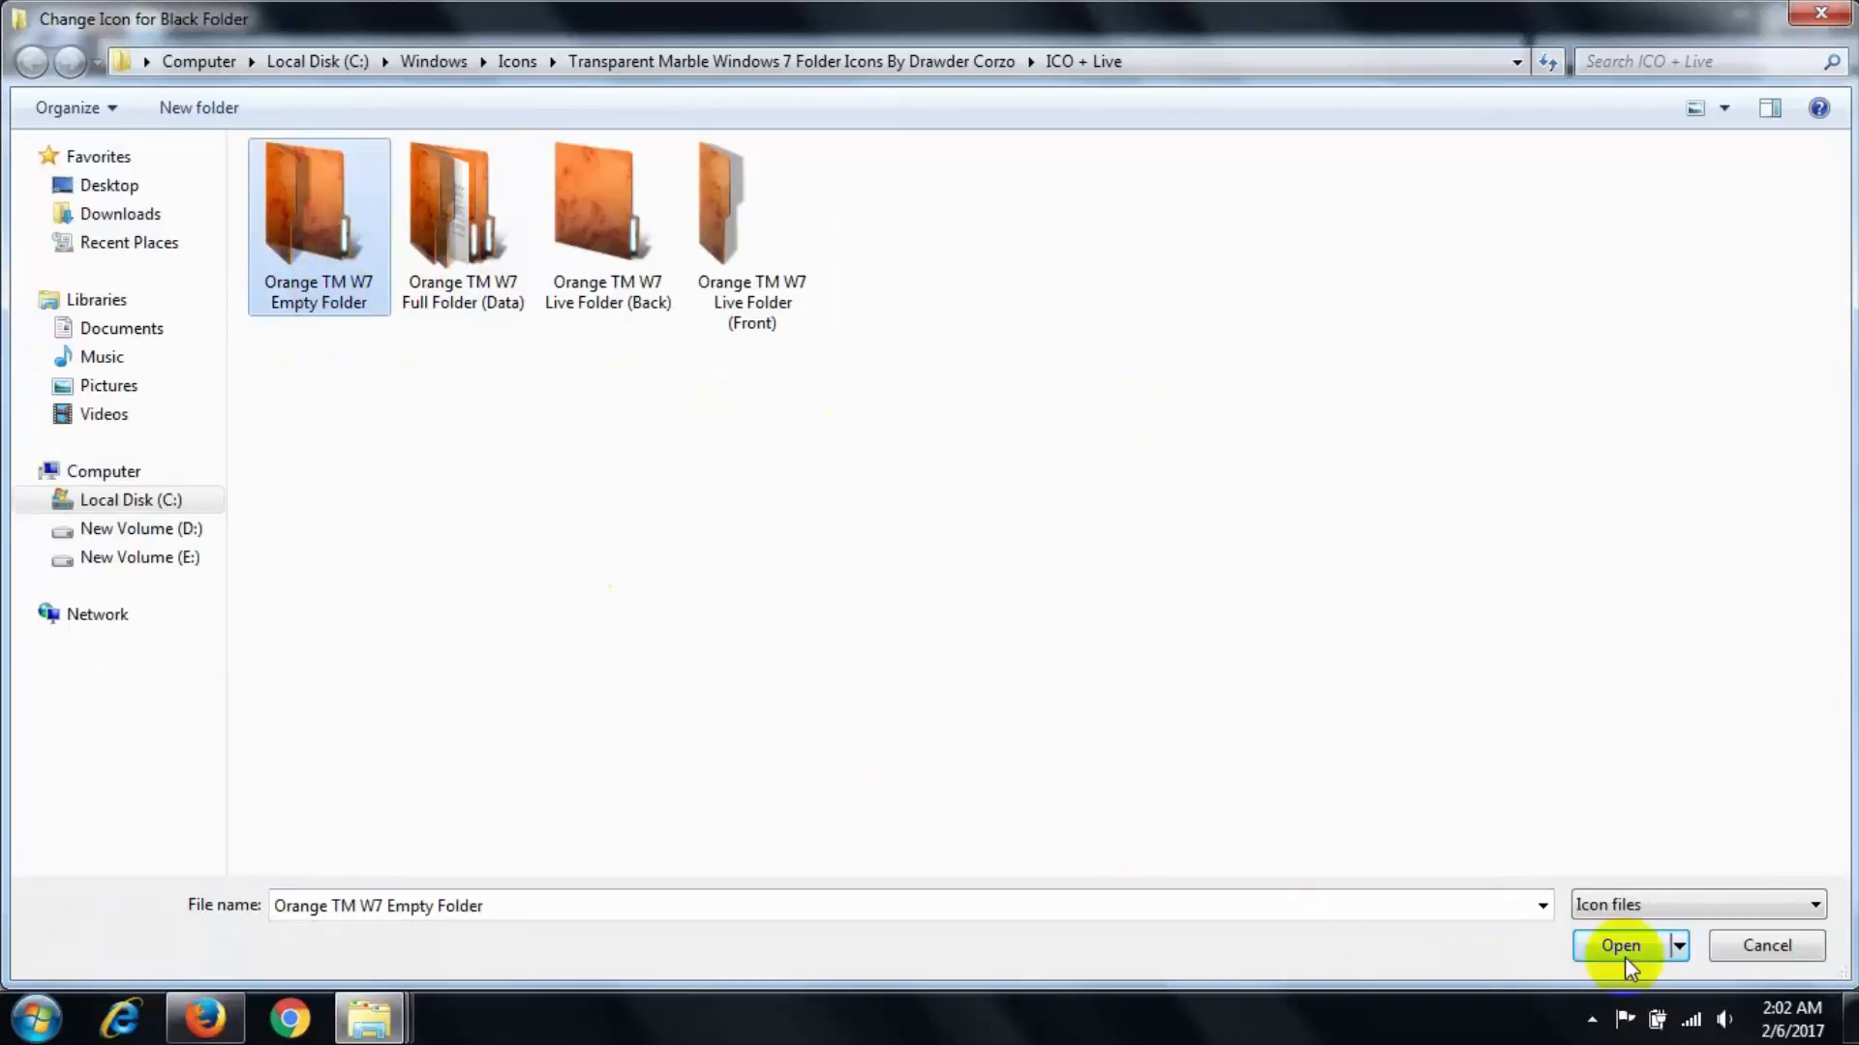
pyautogui.click(1622, 945)
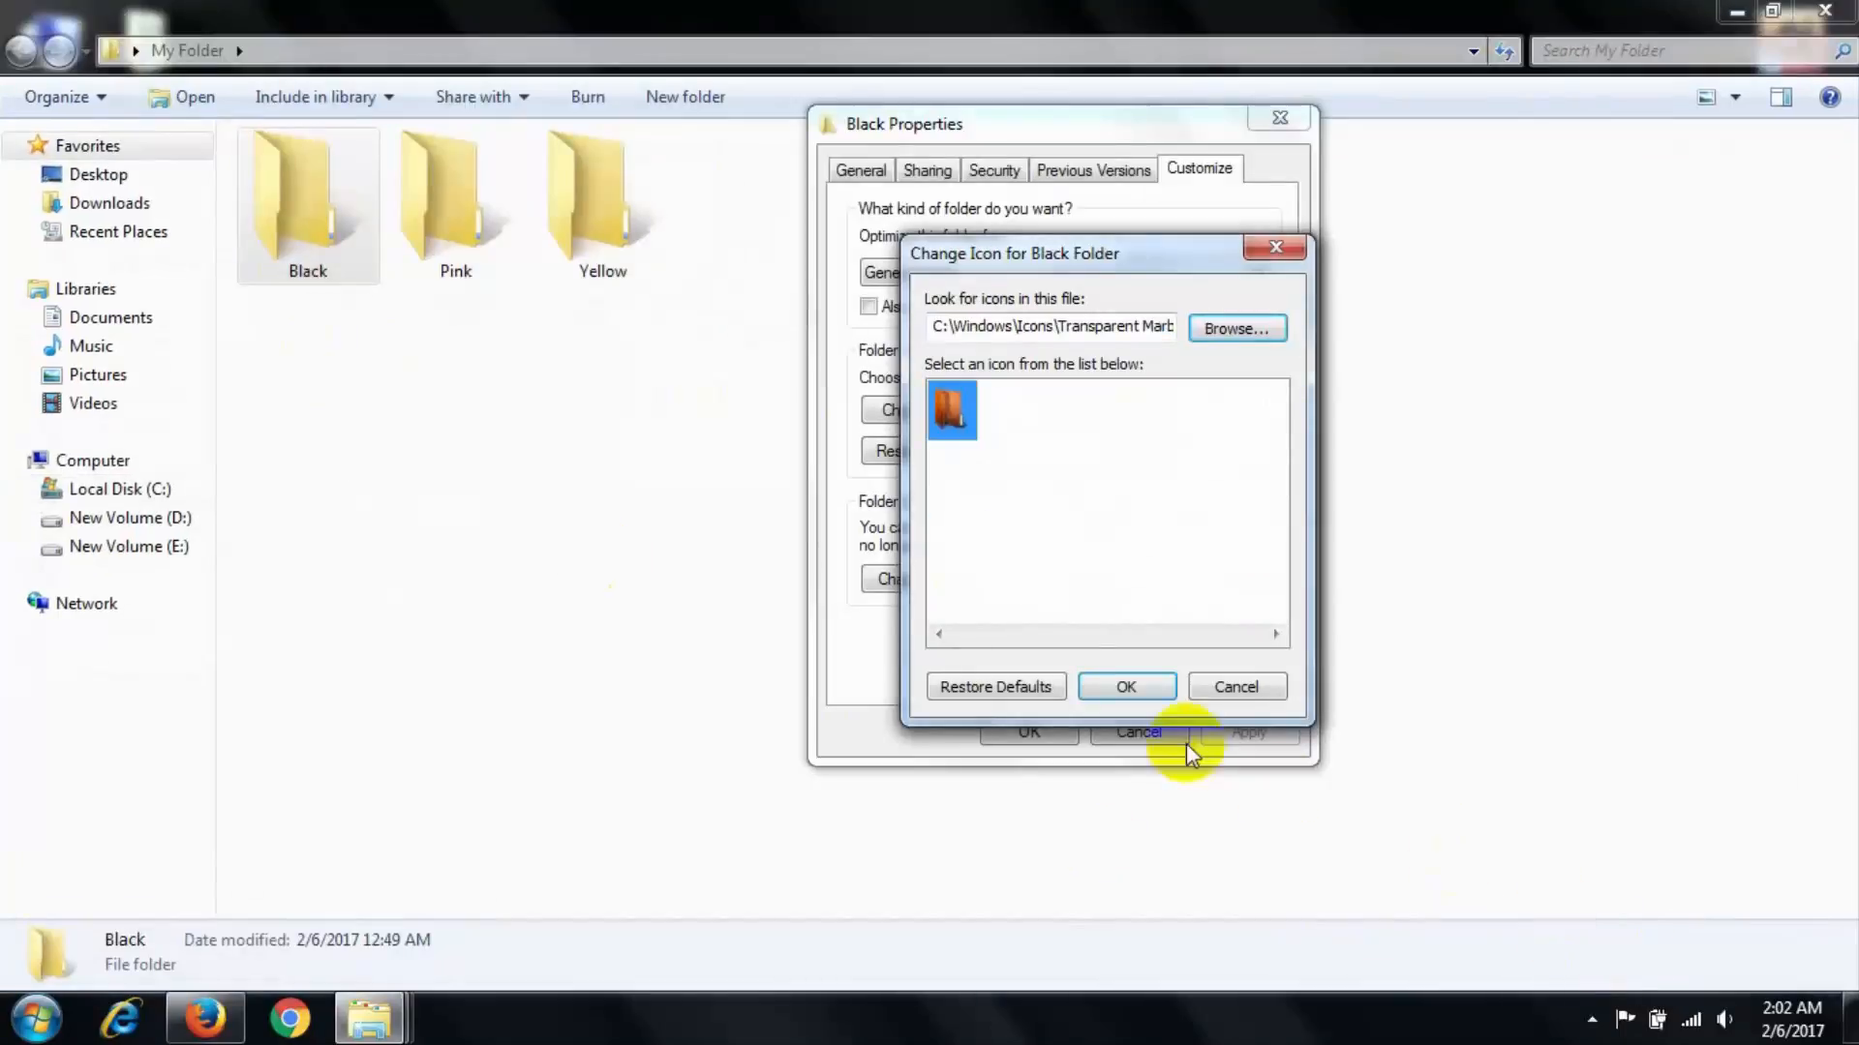
pyautogui.click(1127, 686)
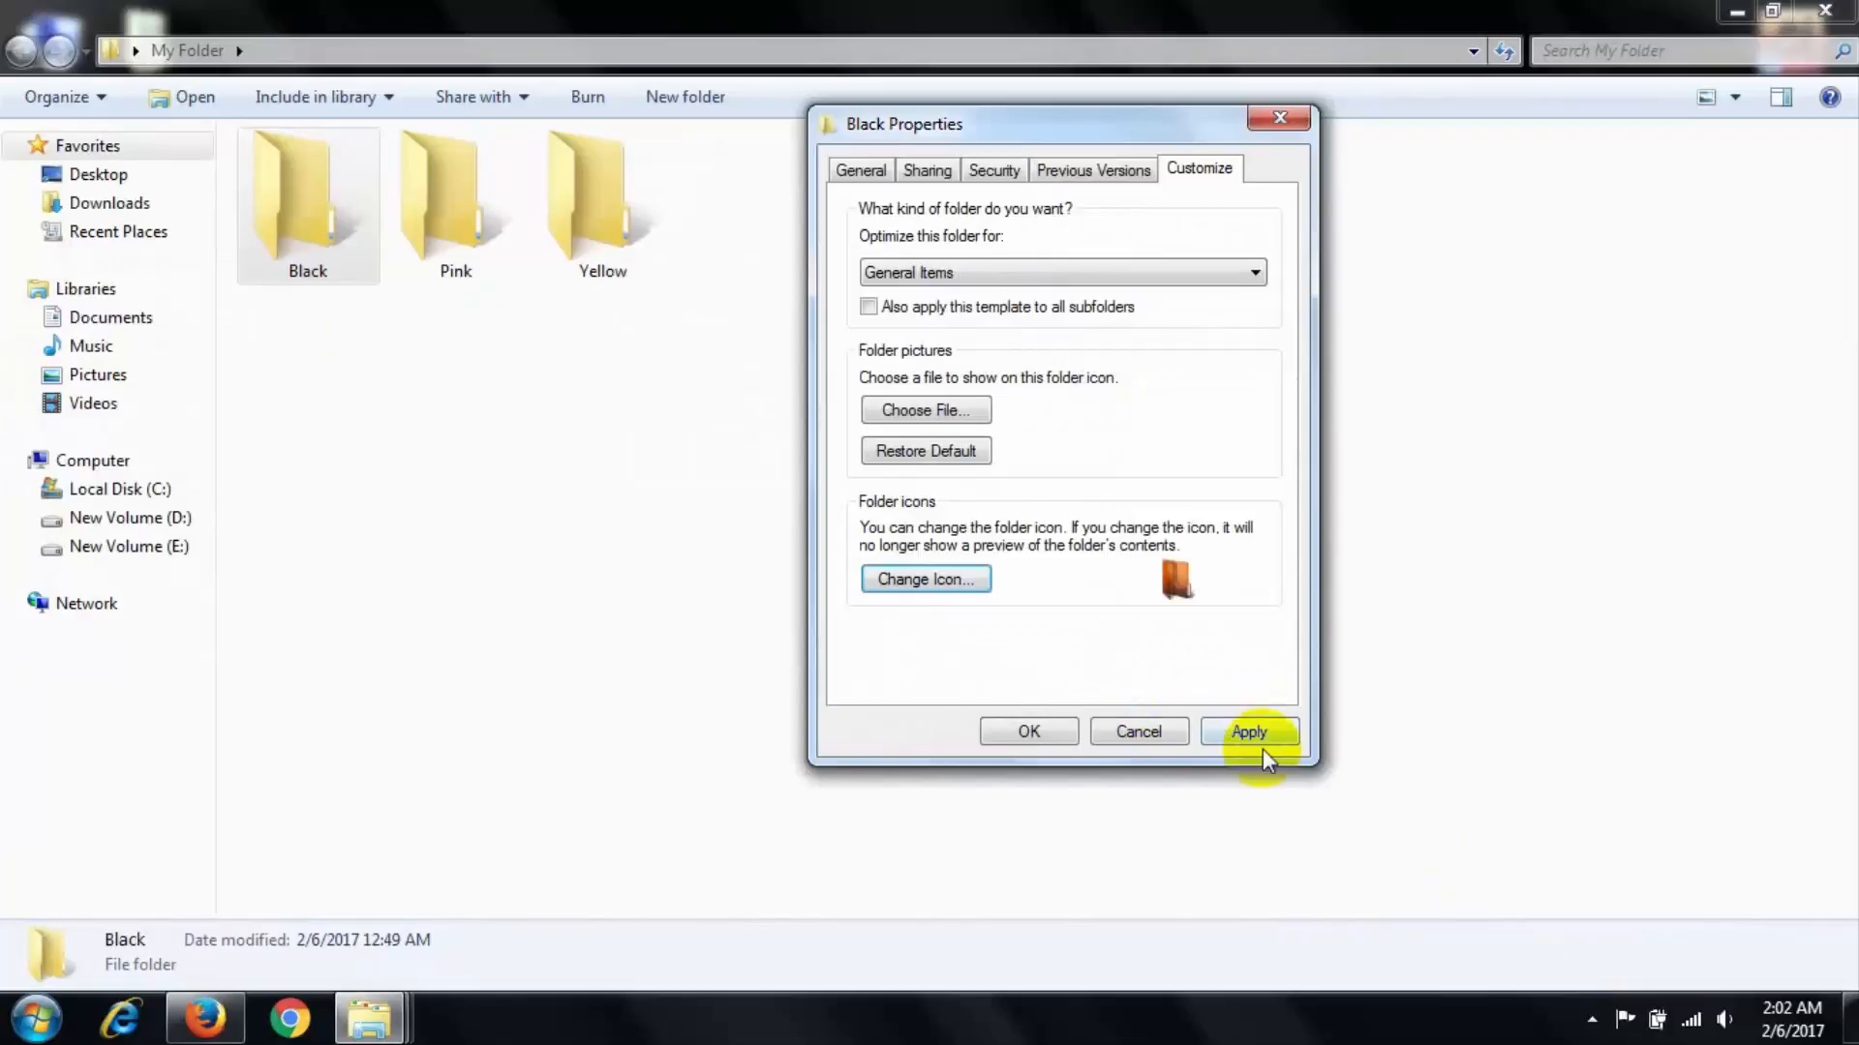
pyautogui.click(1250, 731)
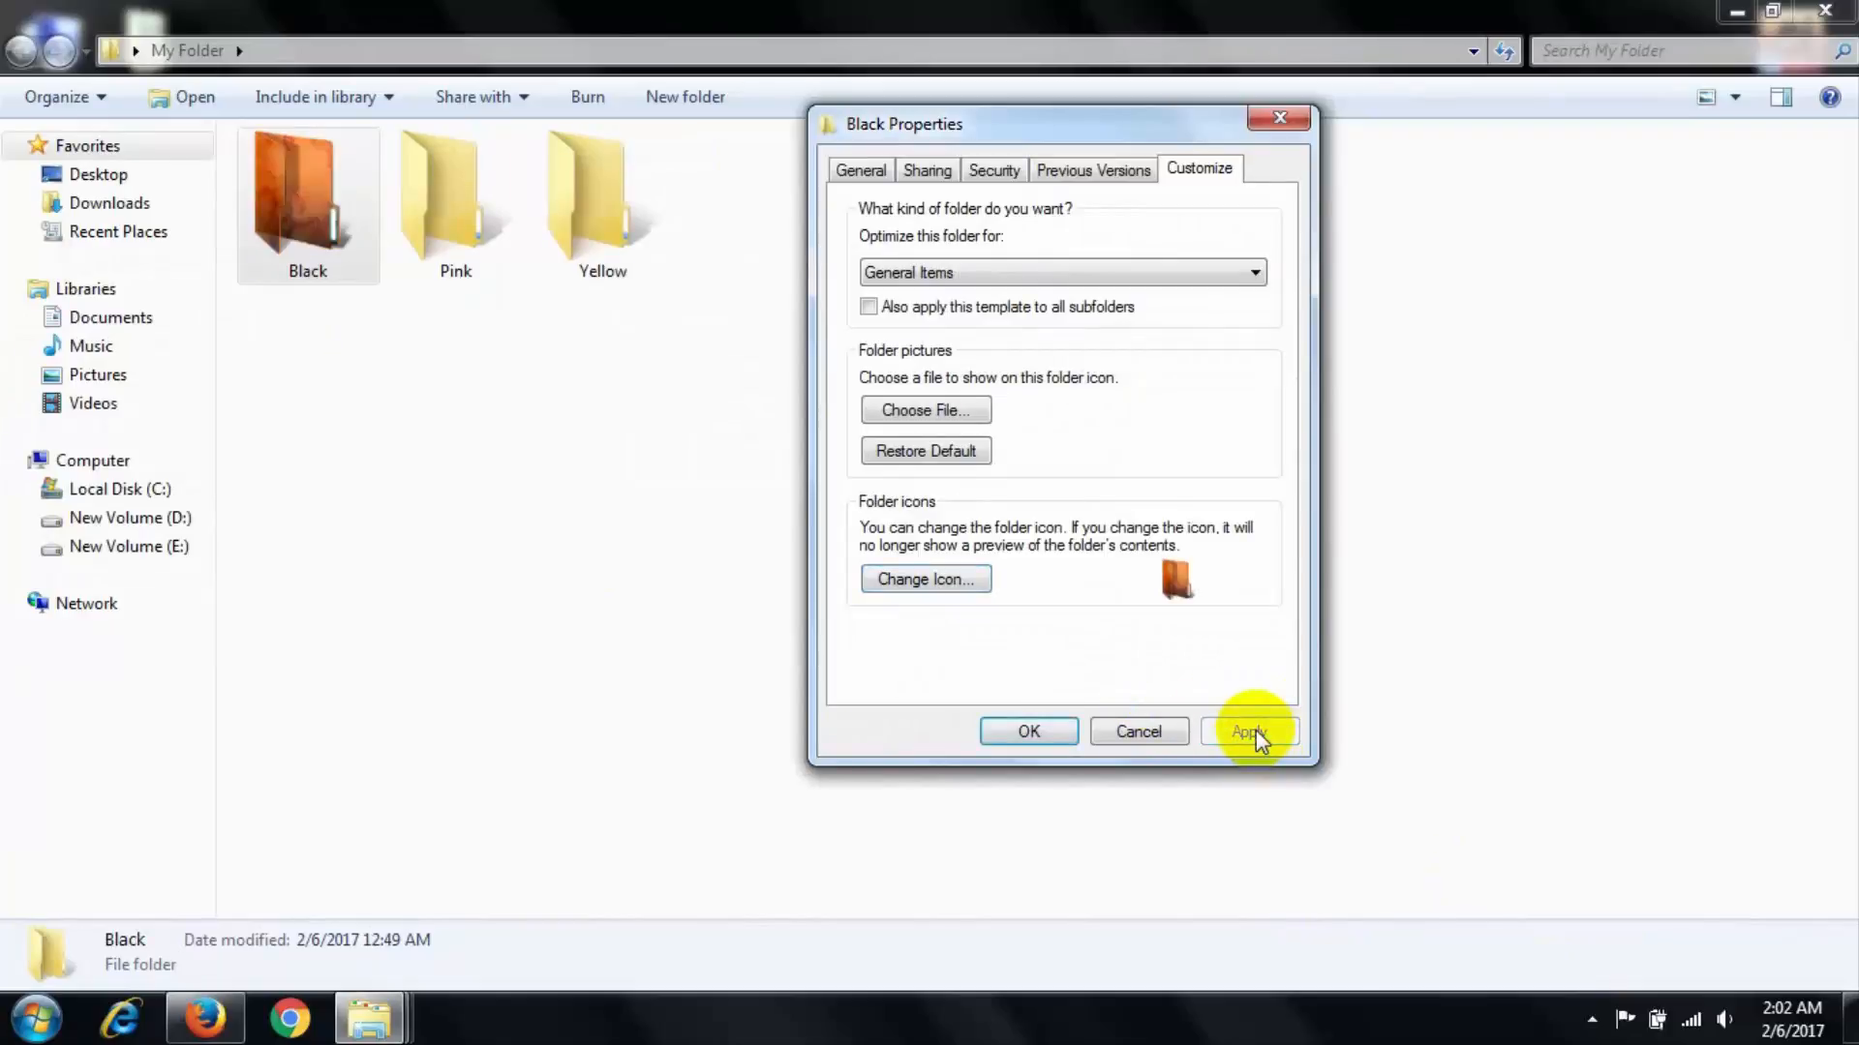
pyautogui.click(1249, 732)
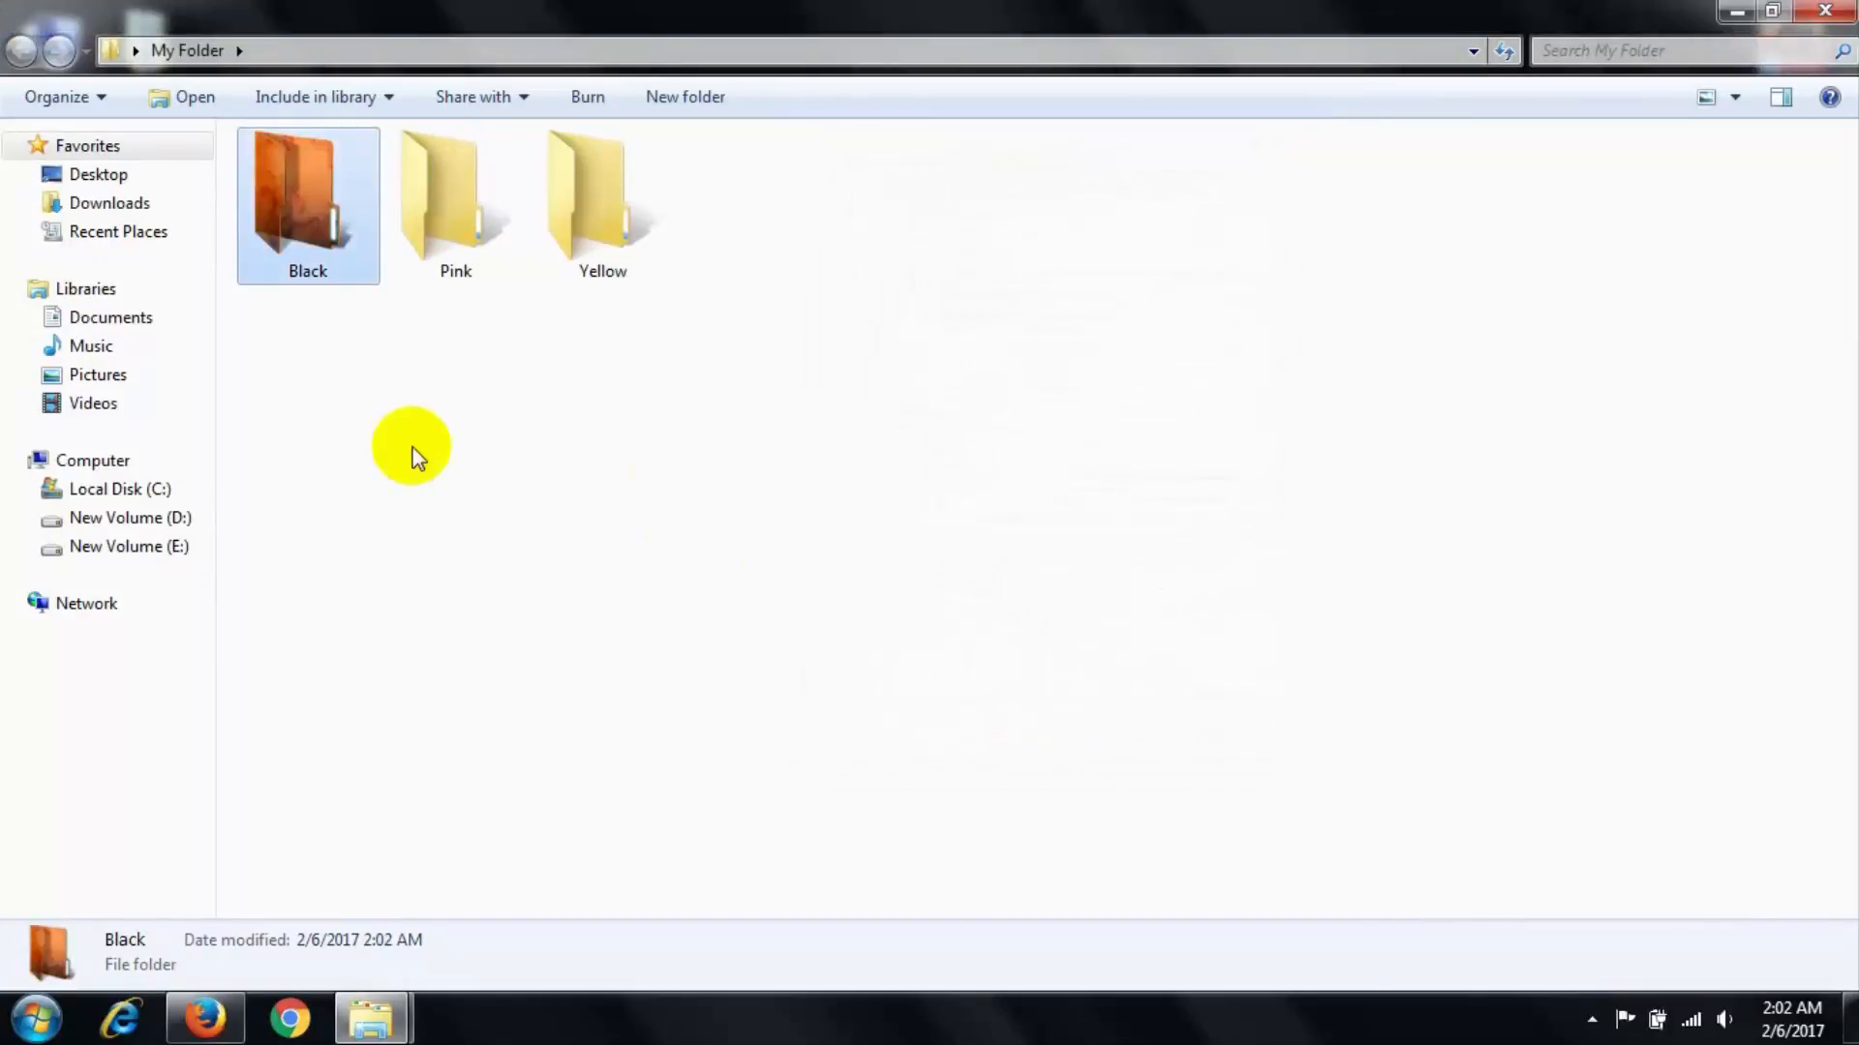
pyautogui.moveTo(433, 164)
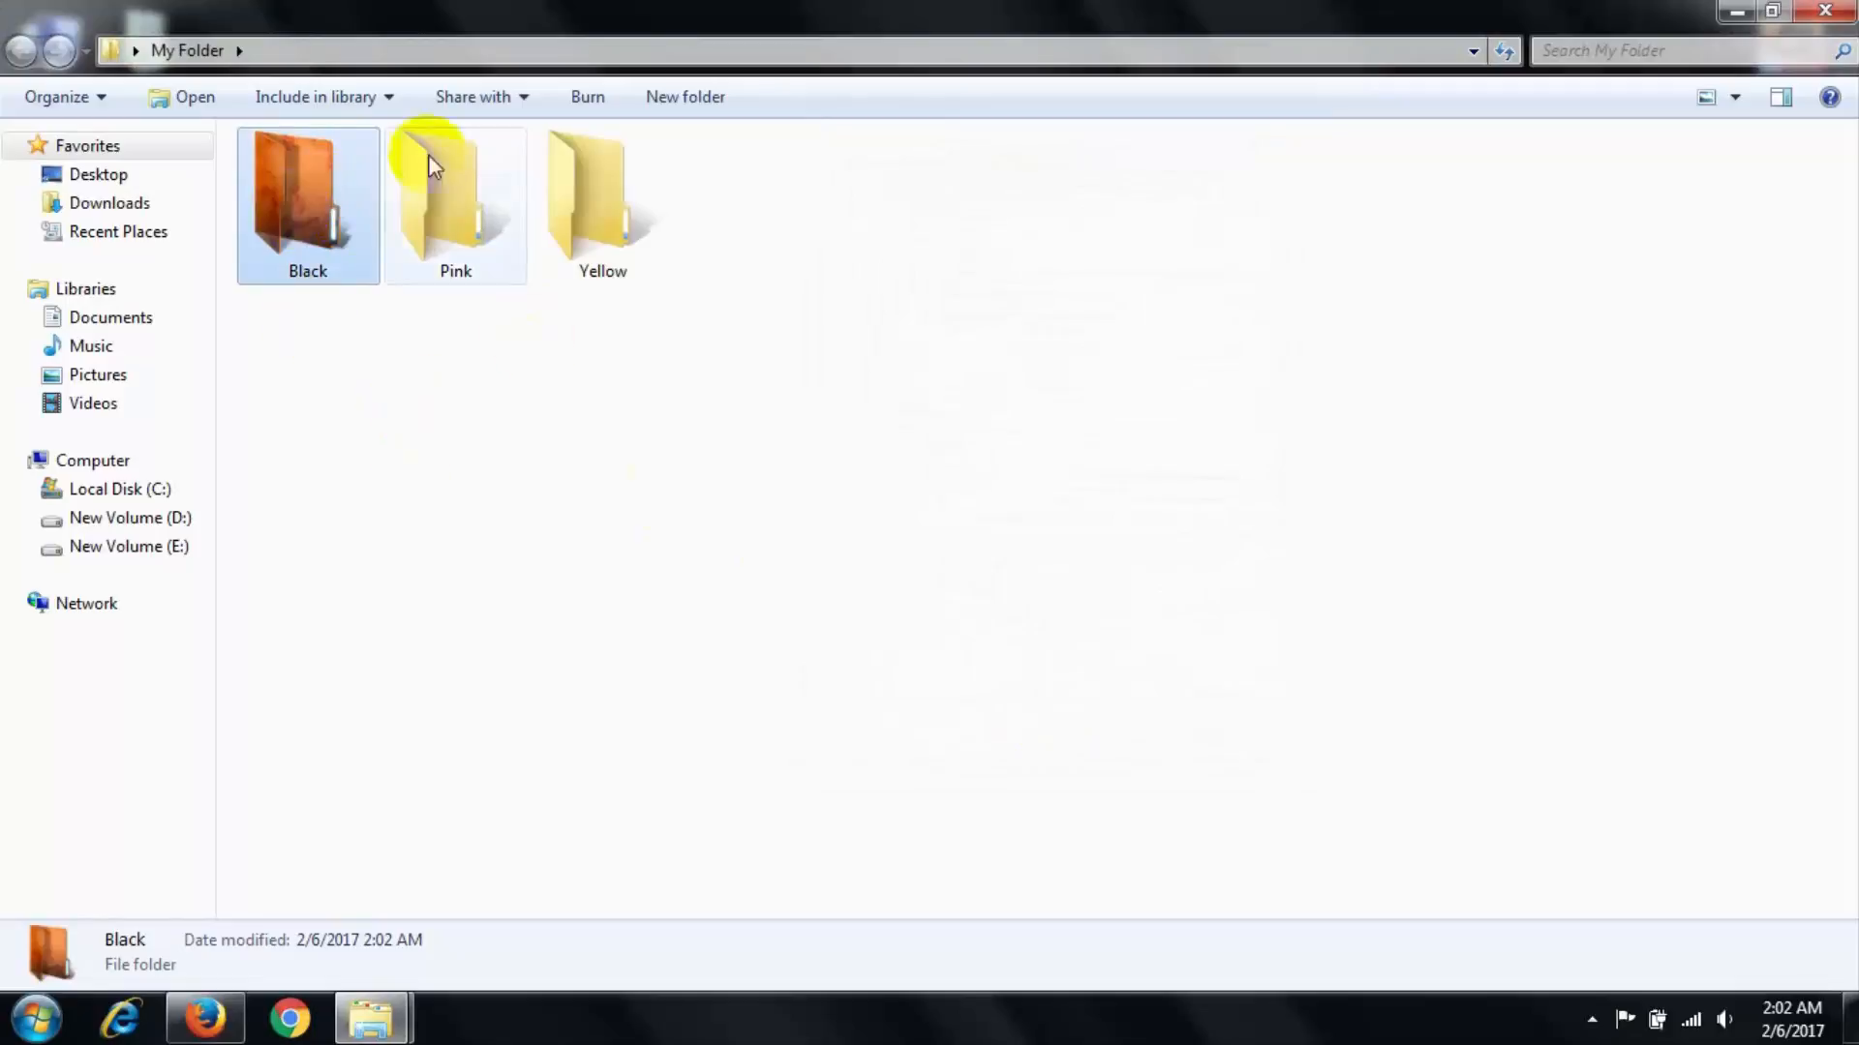